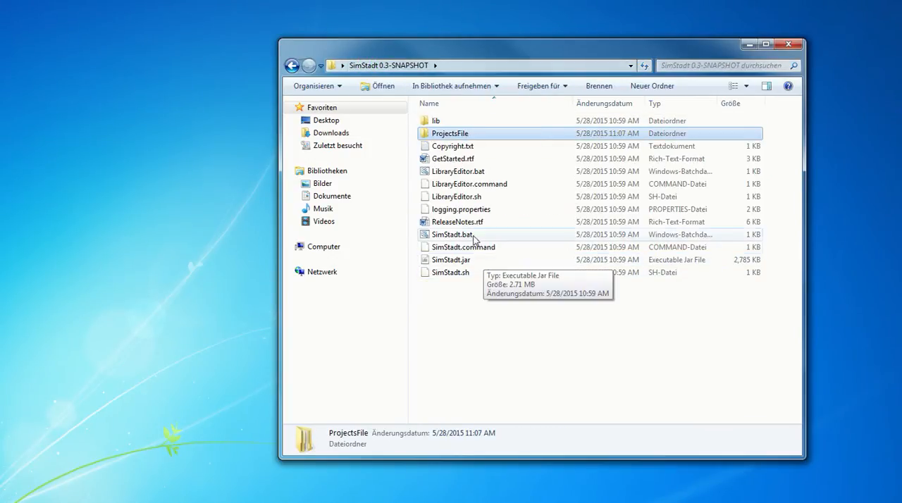
Step: Run SimStadt.bat from the SimStadt 0.3-SNAPSHOT folder to start SimStadt
double_click(451, 233)
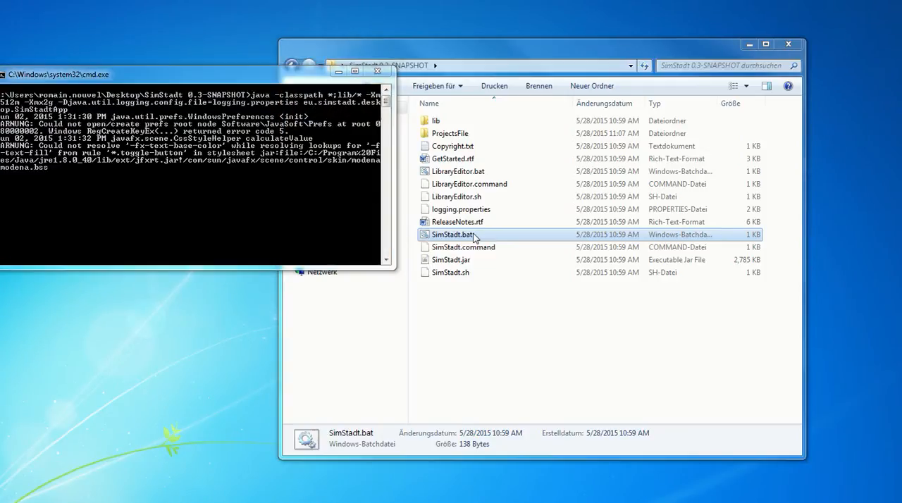
Step: Open the LandeskreisLudwigsburg project and add a new workflow named PV1
click(225, 19)
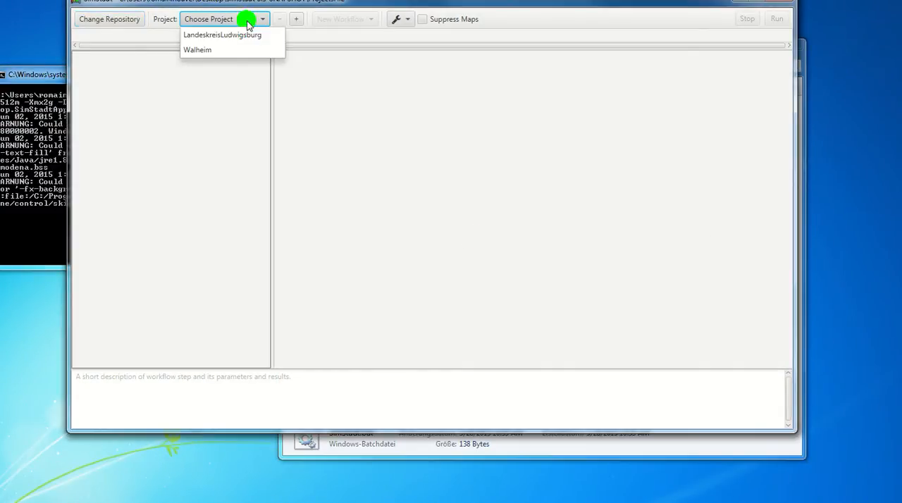
mouse_move(223, 35)
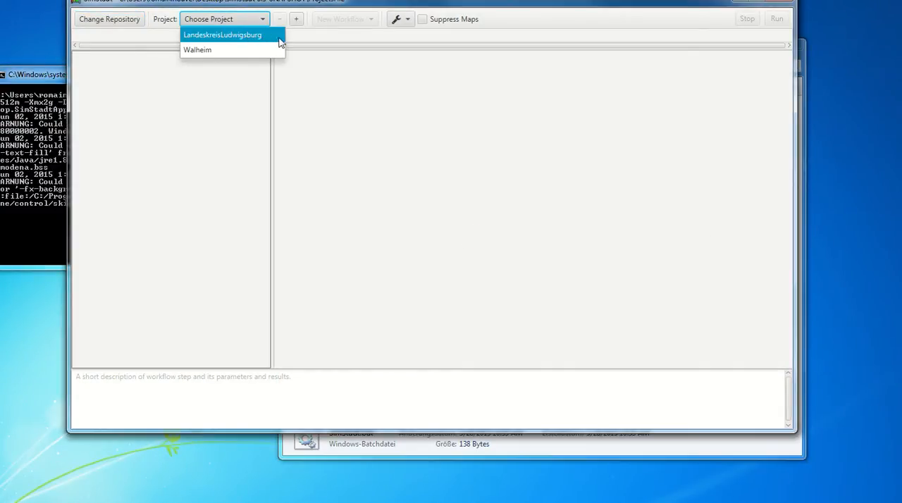
click(222, 35)
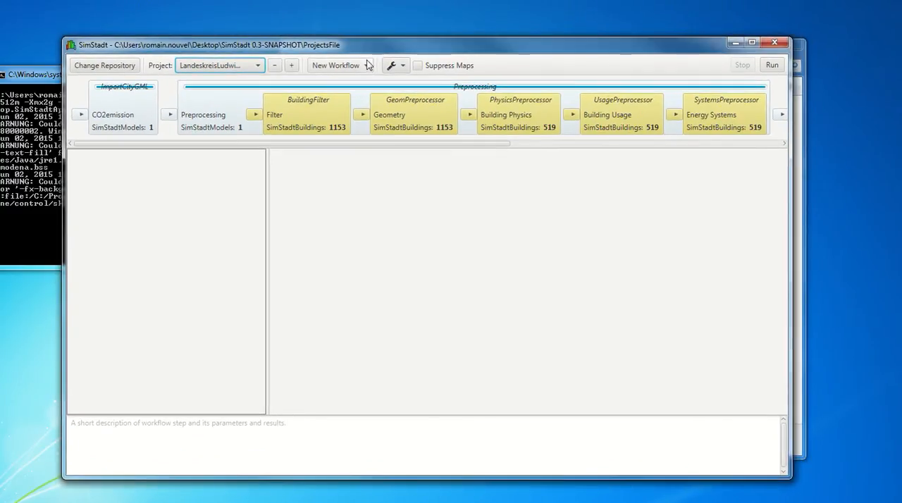
click(335, 65)
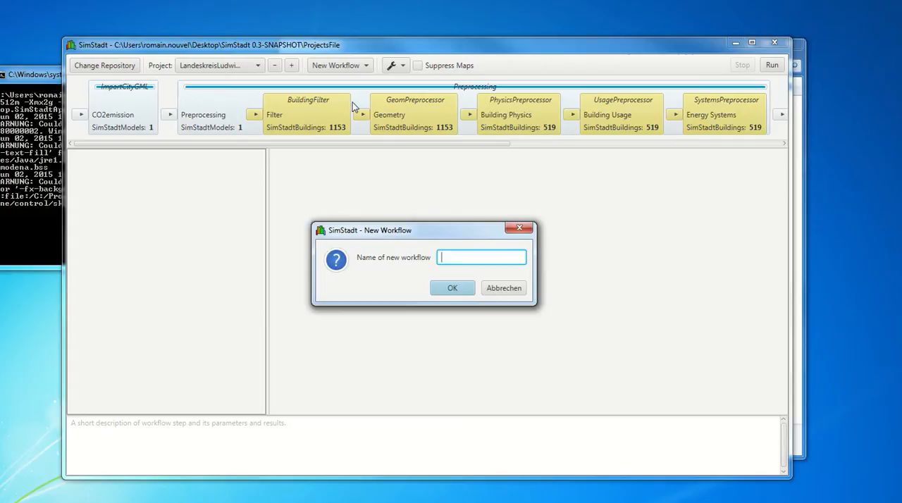
text(PV1)
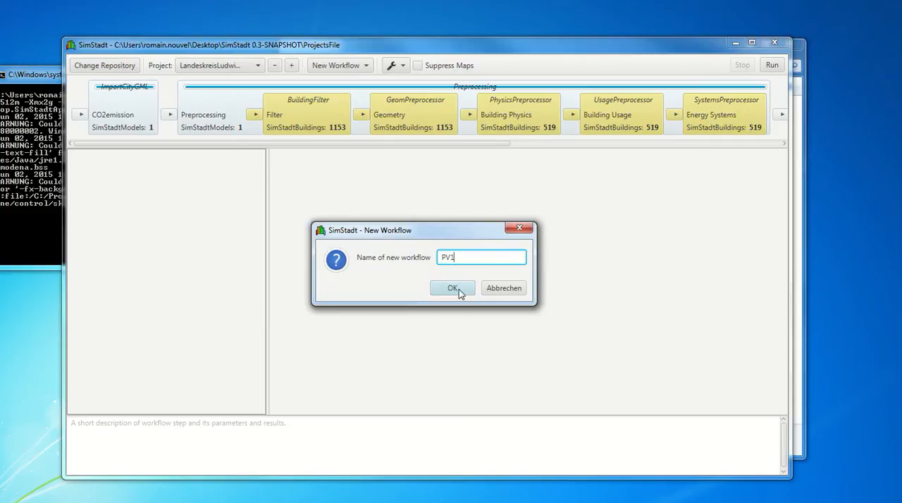
click(451, 287)
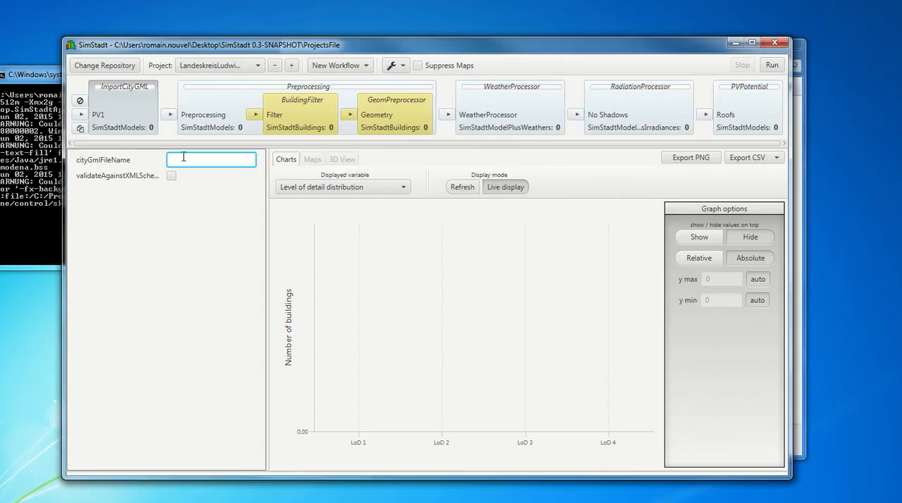
Step: Give ImportCityGML the LB_MITTE CityGML file name and run the PV1 workflow
text(hYearOfConstruction.gml)
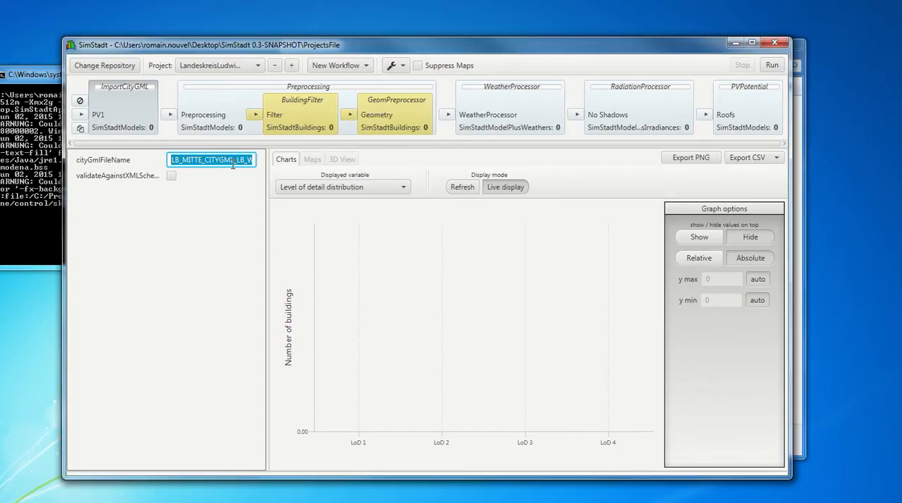
click(772, 64)
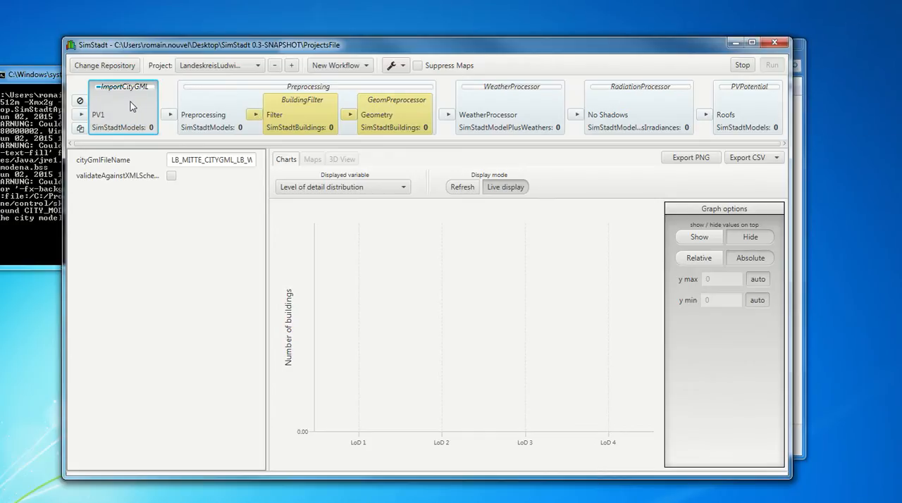
mouse_move(237, 100)
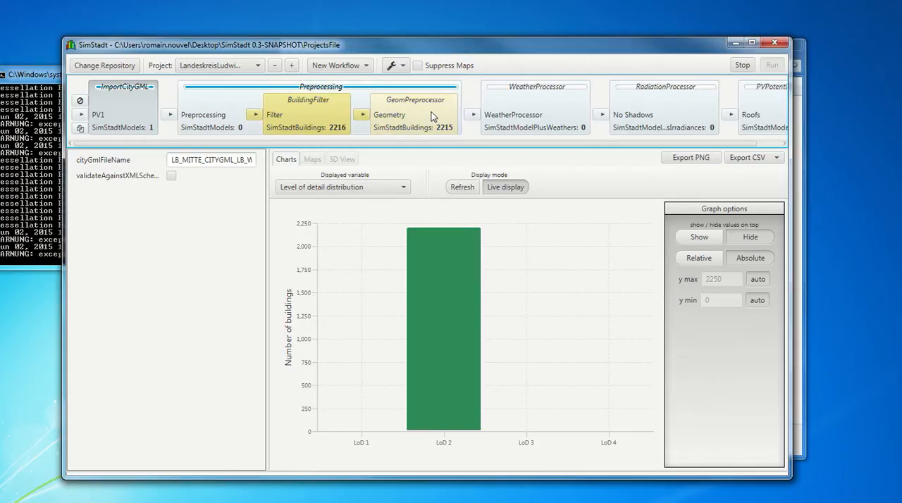
Step: Review WeatherProcessor's weatherData options, leaving INSEL_Database selected
click(389, 114)
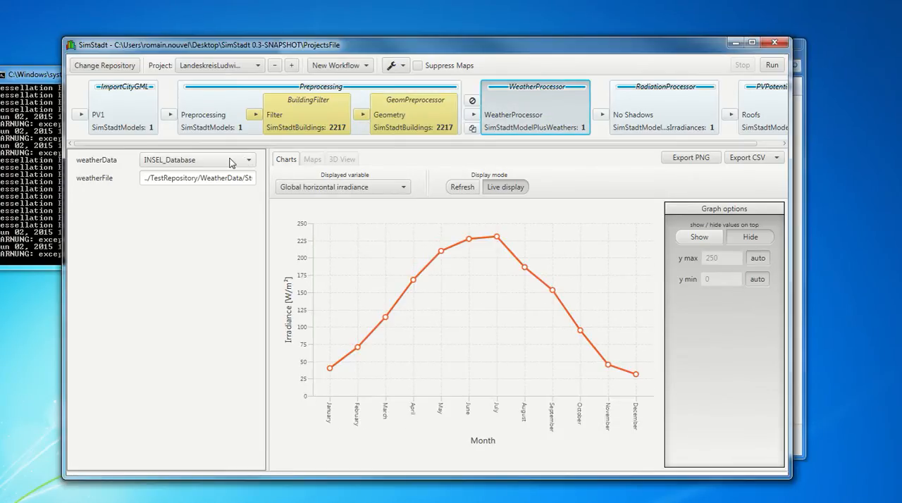
click(197, 160)
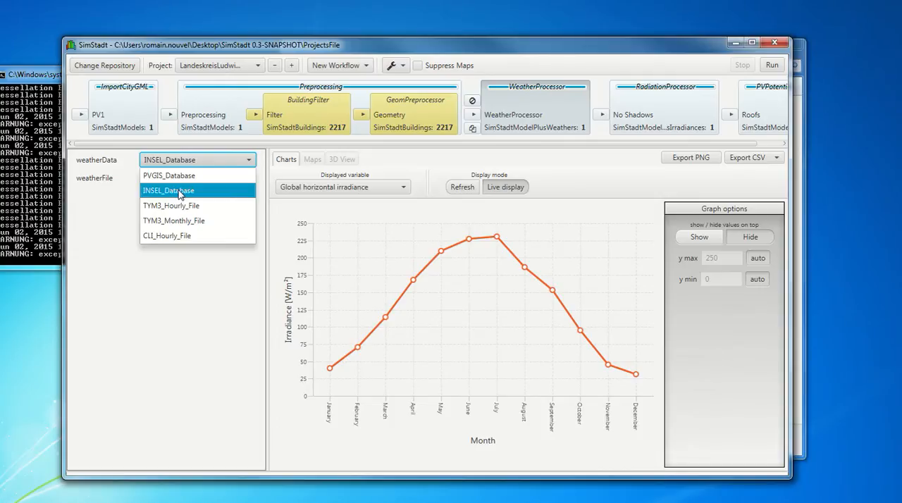
mouse_move(182, 188)
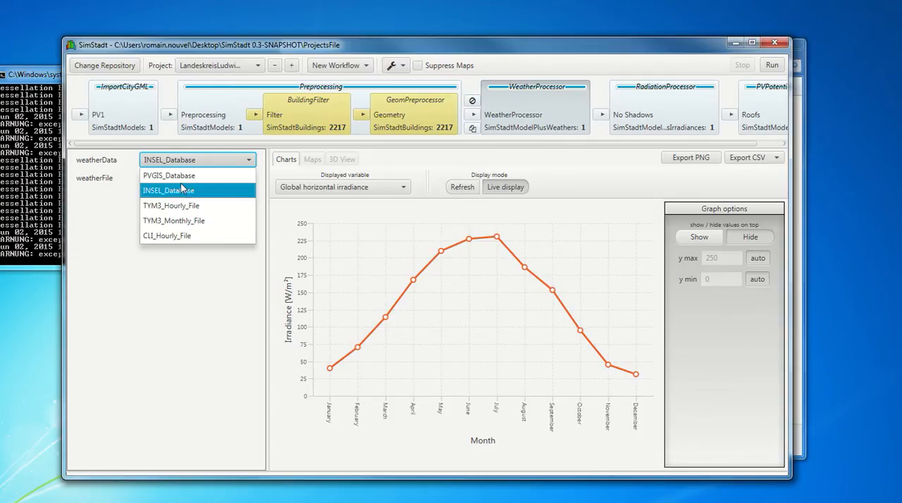
mouse_move(181, 205)
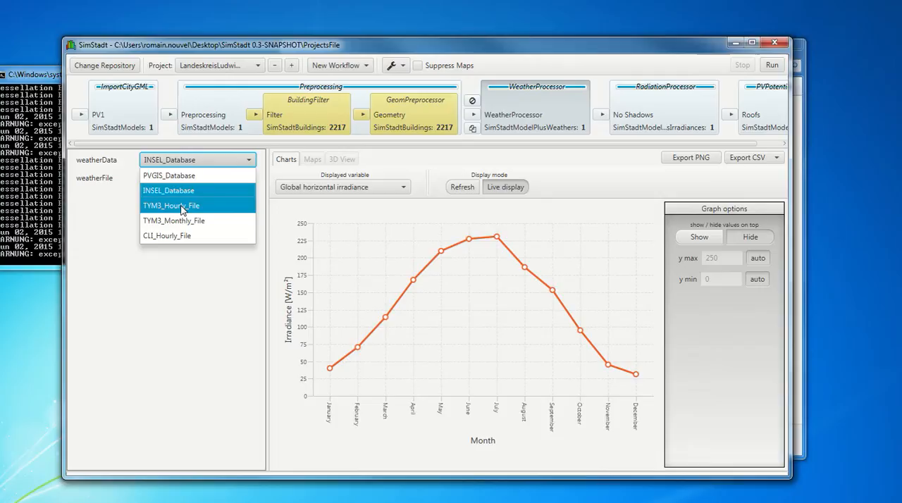
mouse_move(139, 306)
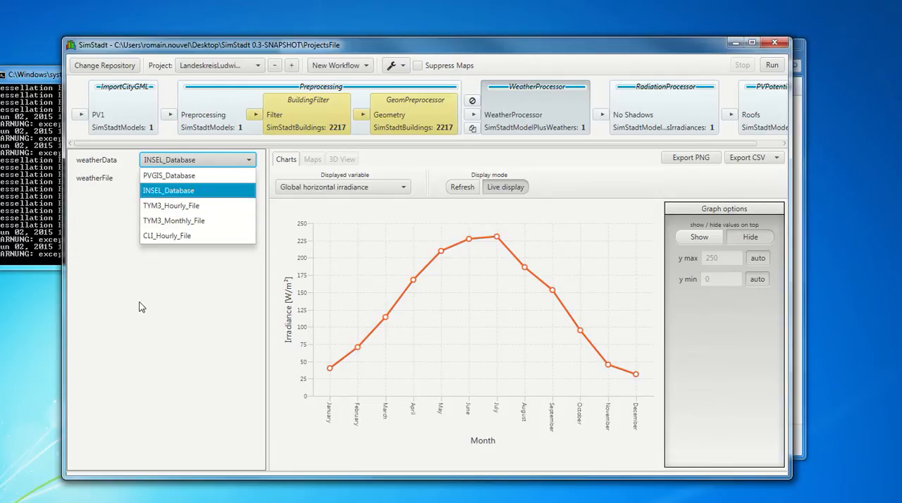
click(168, 190)
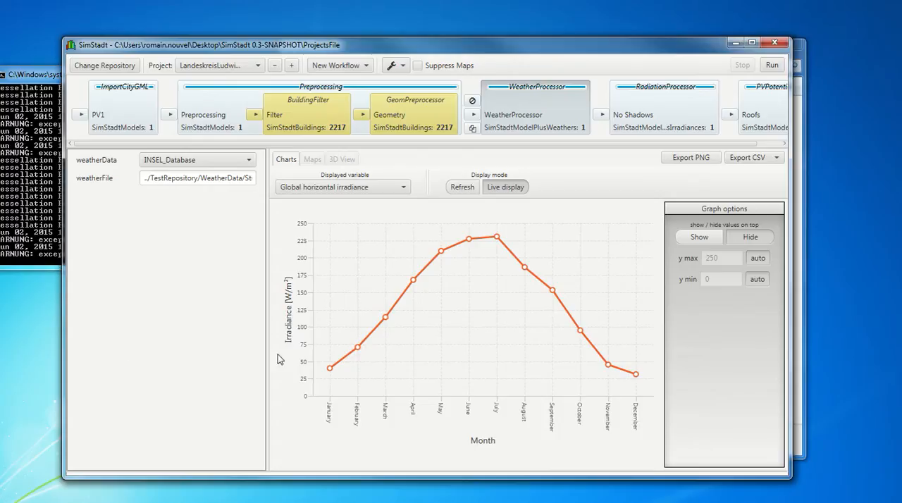
mouse_move(113, 388)
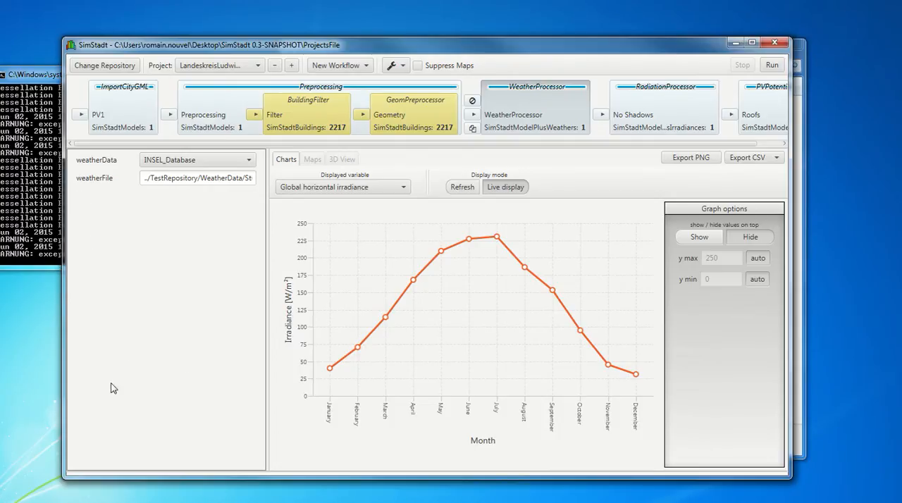
mouse_move(196, 293)
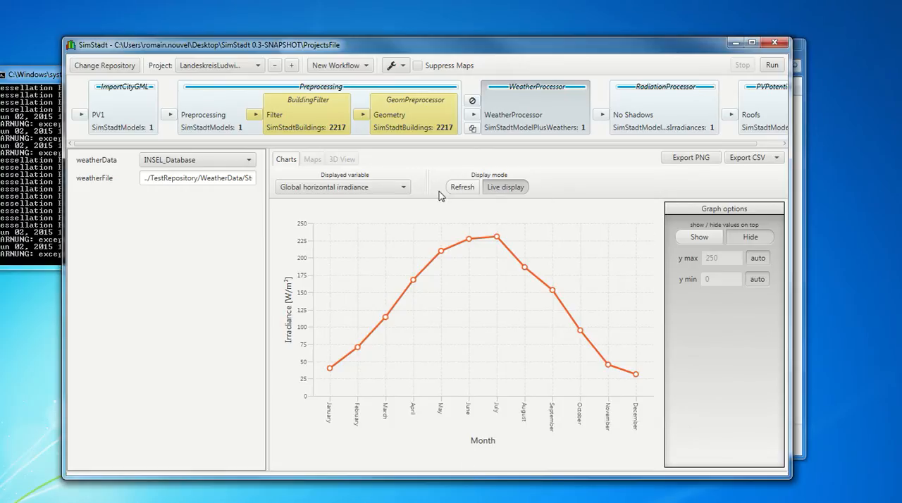
mouse_move(389, 150)
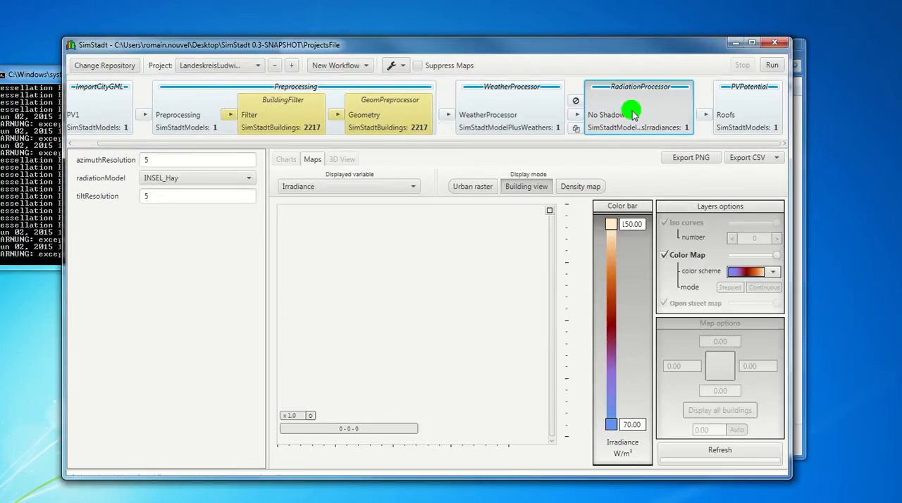
Step: Select RadiationProcessor and pan its building irradiance map across the city
click(630, 114)
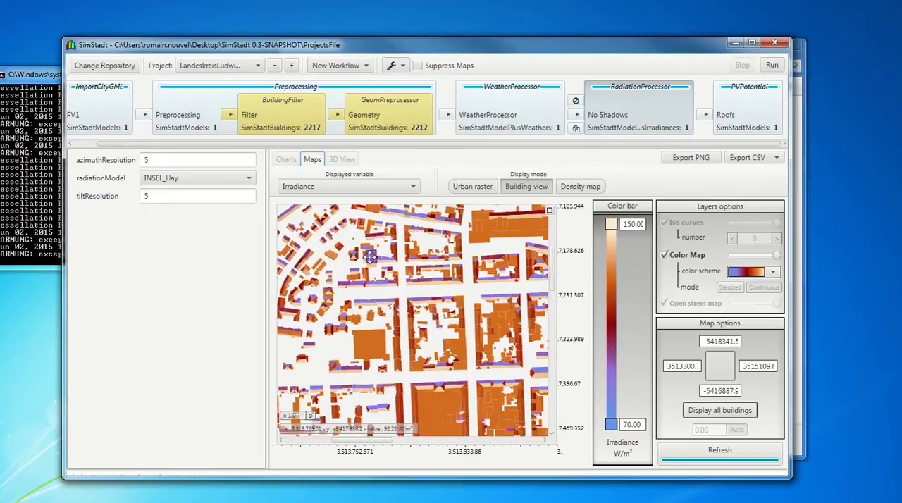
drag(370, 256, 396, 341)
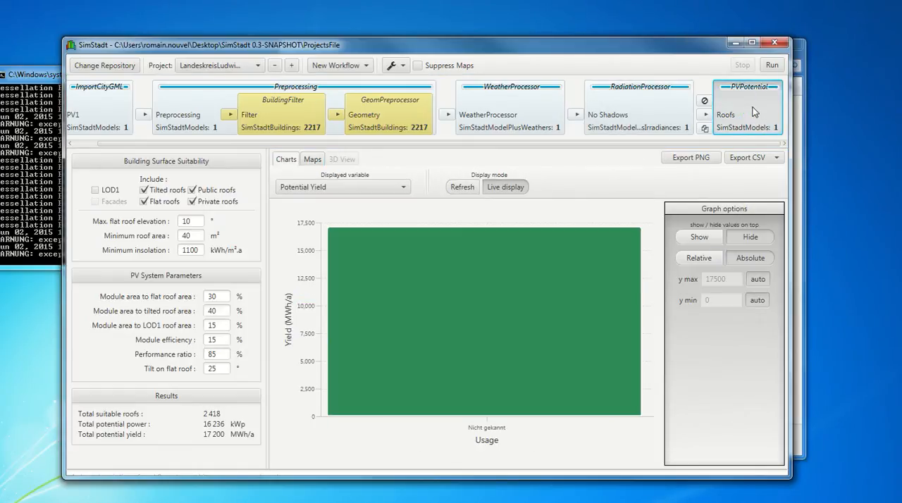
Step: Set PVPotential's minimum insolation to 900 and map PV energy yield
click(311, 158)
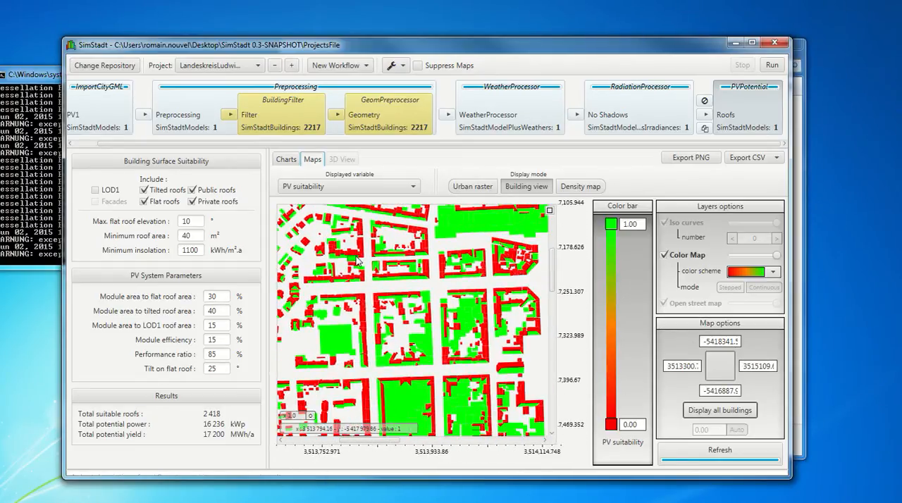
mouse_move(419, 310)
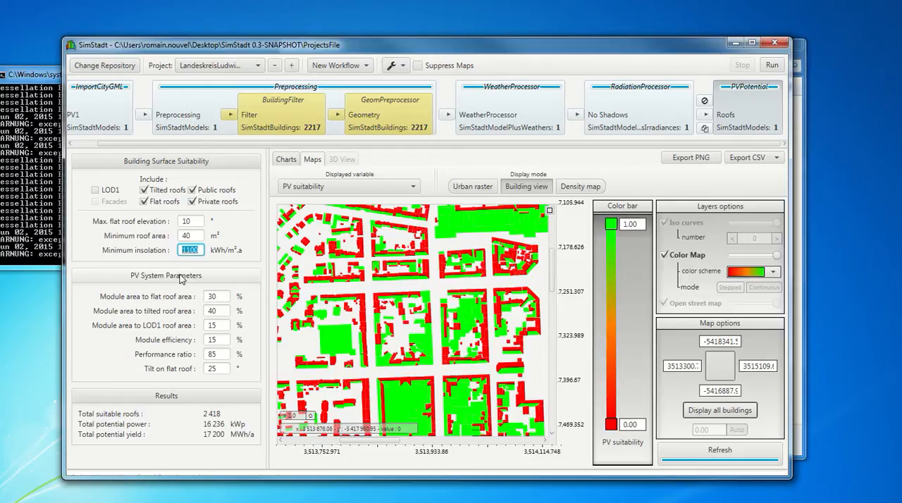
text(900)
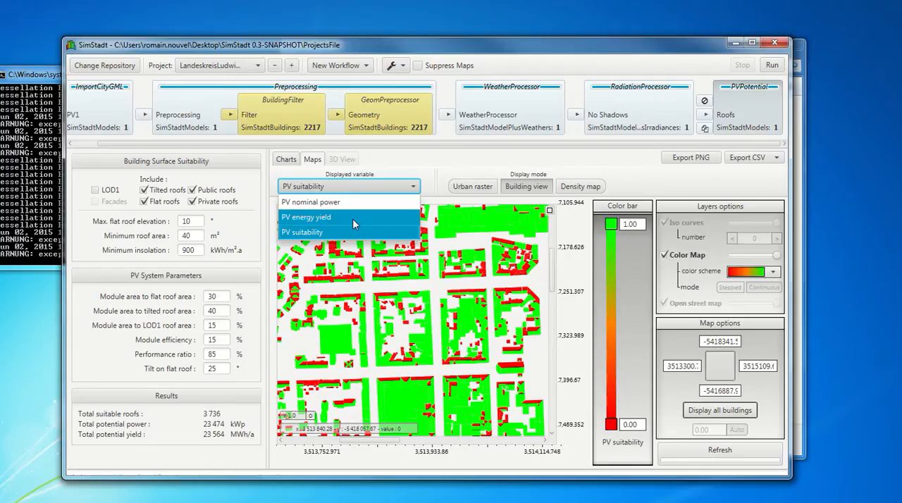
click(305, 217)
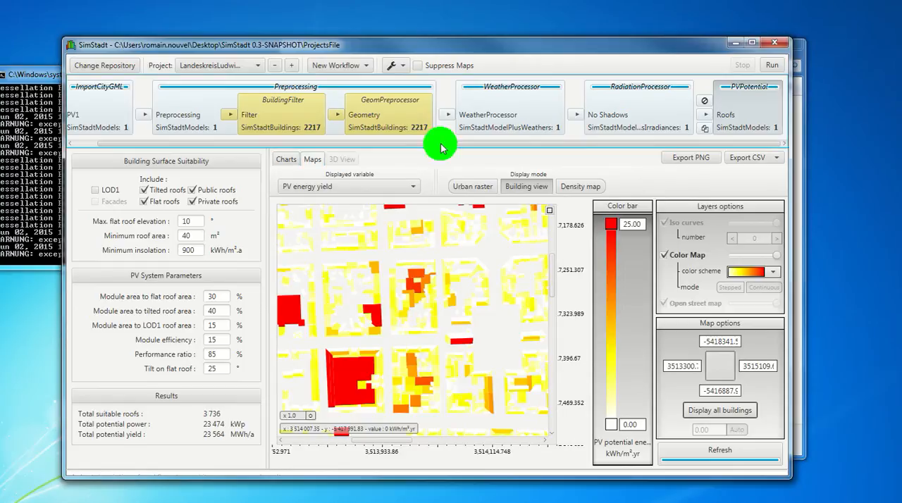
Step: Switch to the HeatingDemand workflow and show UsagePreprocessor's DIN18599 settings and chart
click(80, 114)
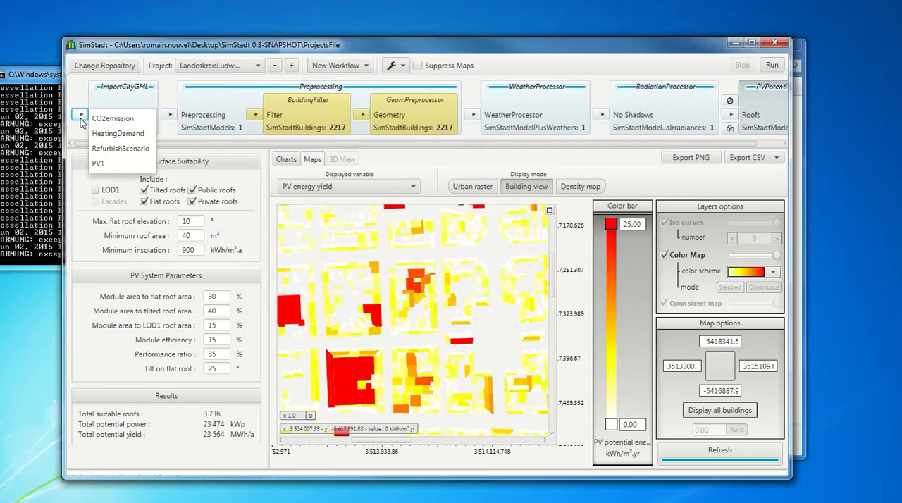
mouse_move(117, 133)
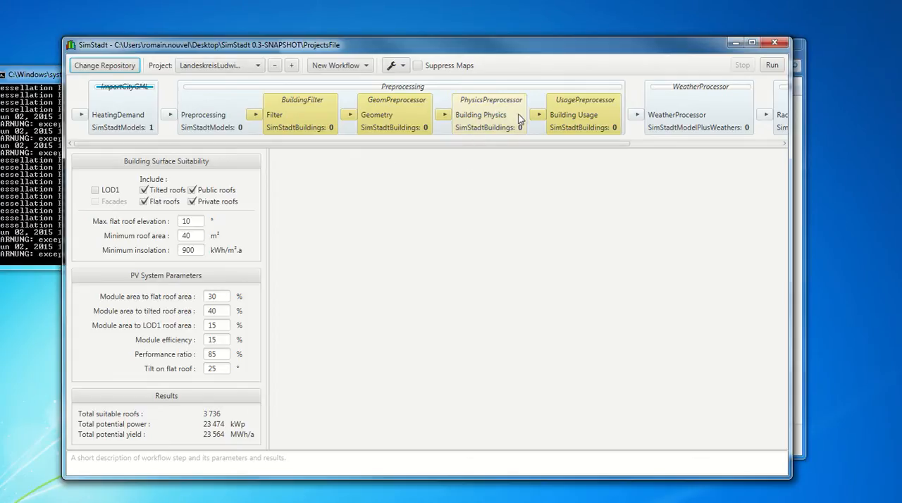
click(489, 114)
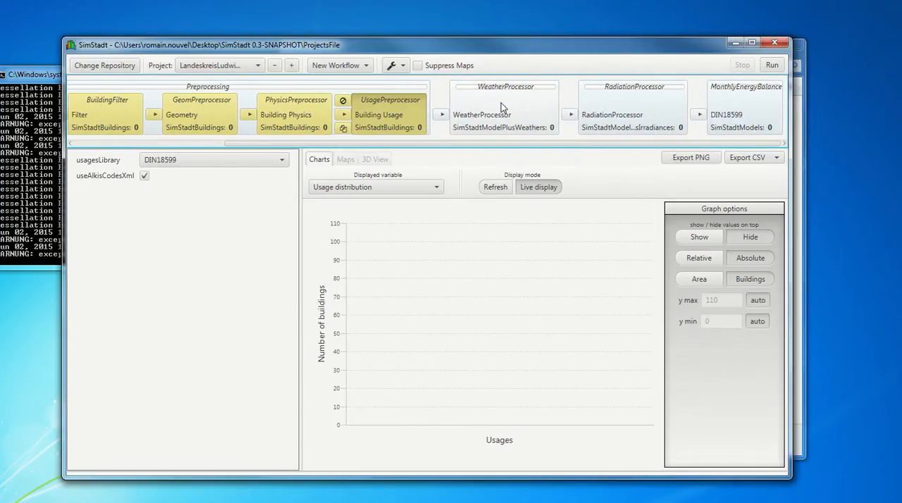
mouse_move(675, 106)
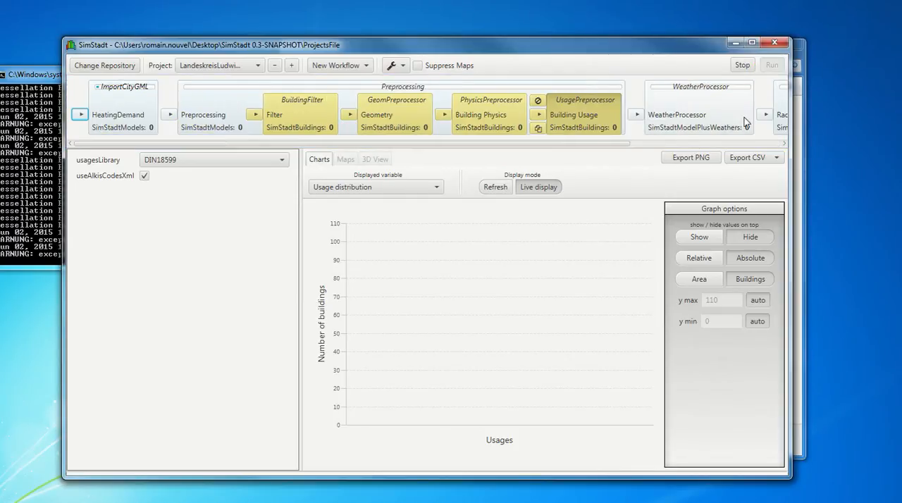
mouse_move(772, 152)
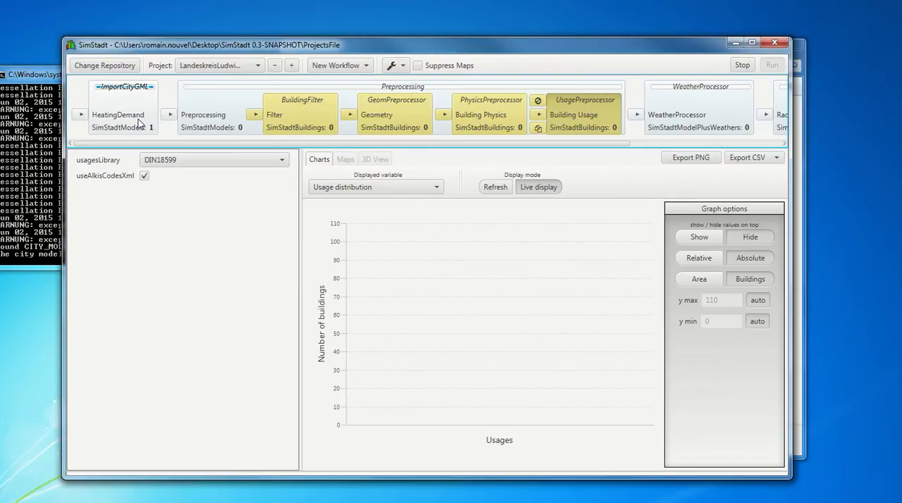
Step: Run HeatingDemand until the usage chart shows mostly residential buildings
click(772, 64)
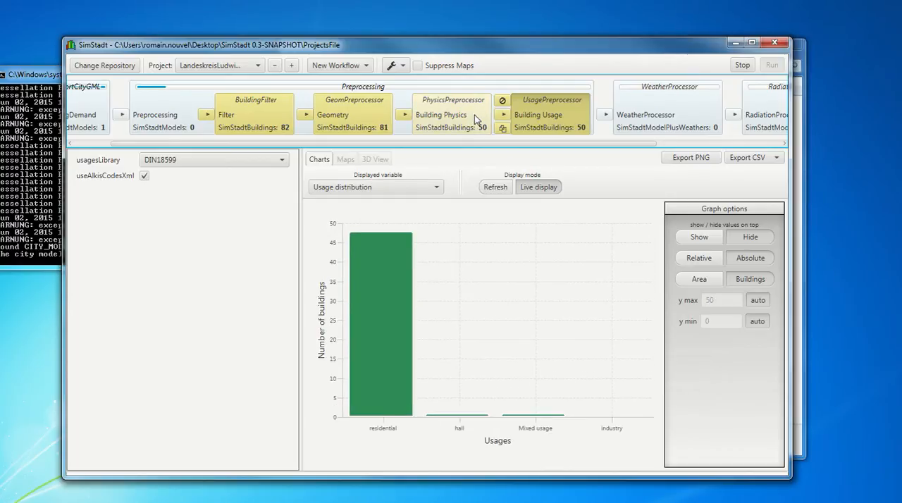
mouse_move(468, 116)
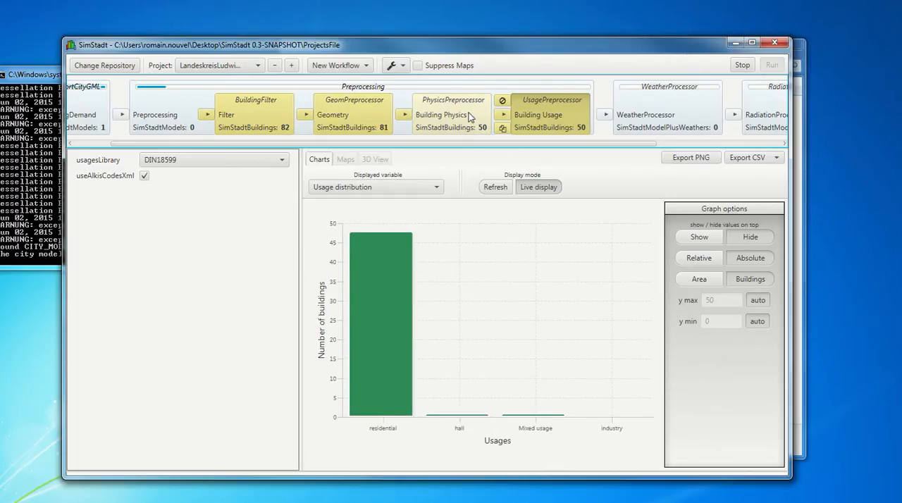
Step: In PhysicsPreprocessor, chart buildings by year of construction, then pick another variable
click(452, 114)
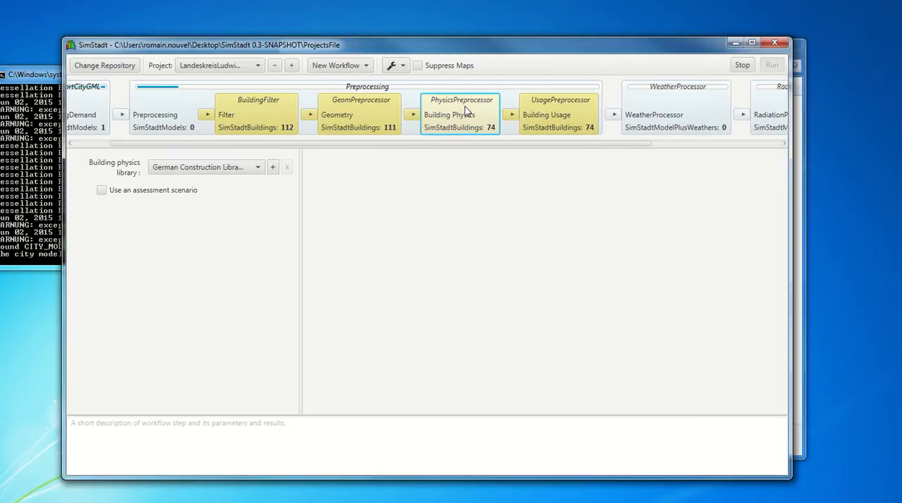
mouse_move(458, 116)
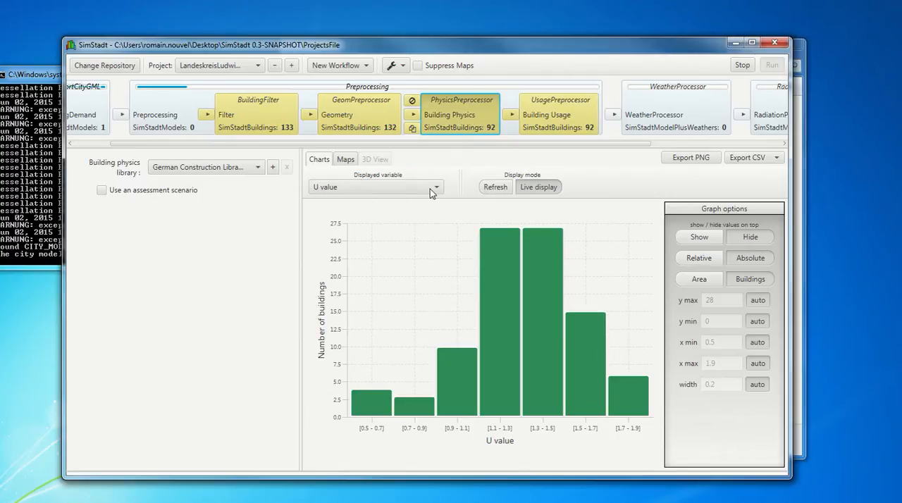
click(376, 187)
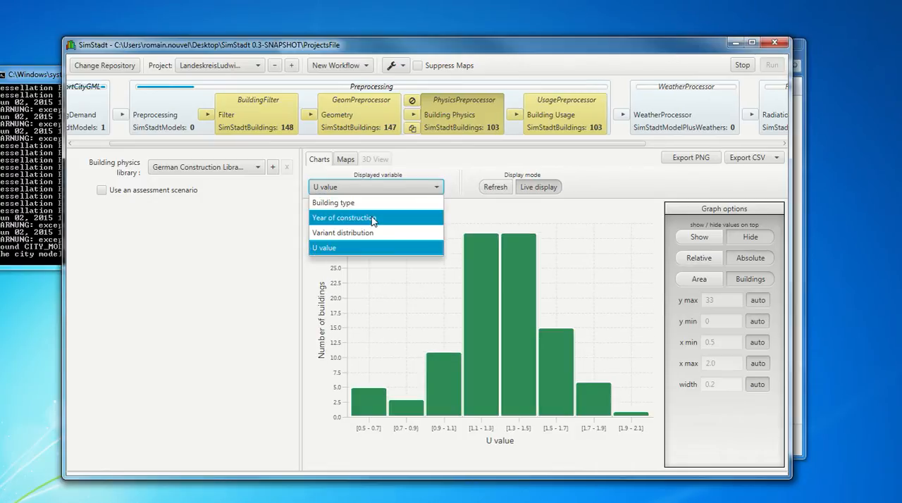
click(343, 217)
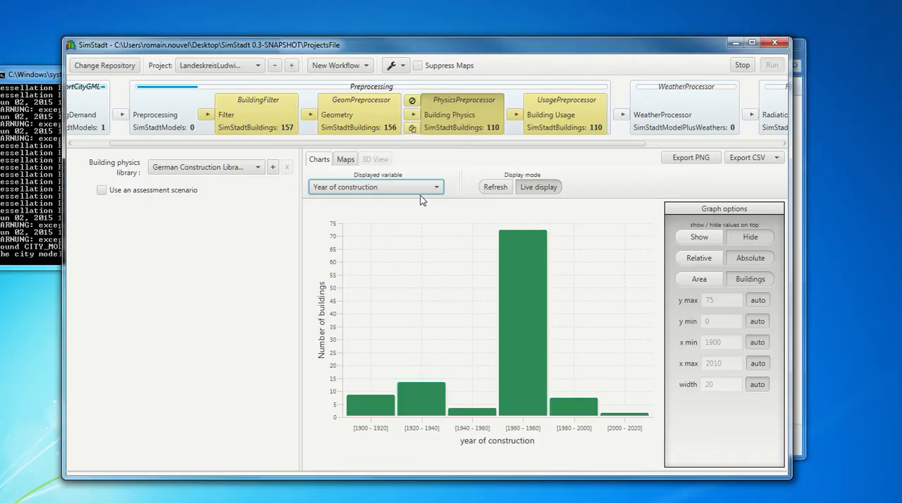
mouse_move(424, 194)
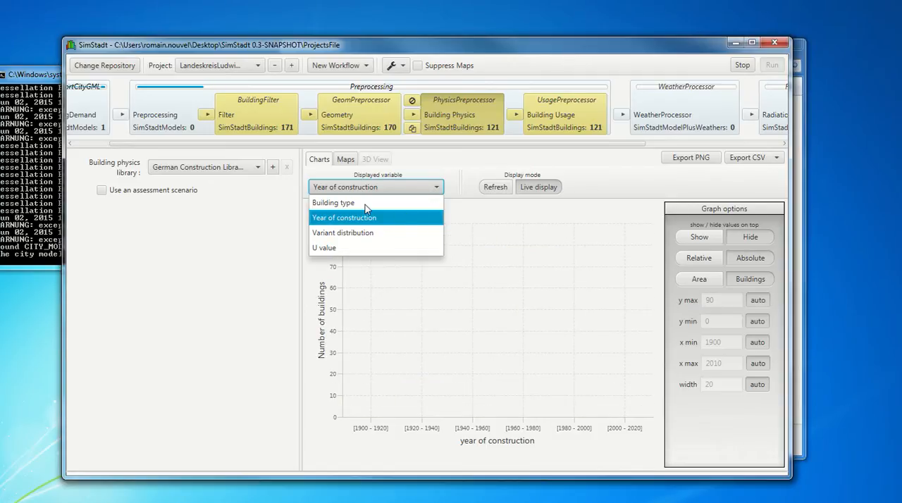
click(332, 202)
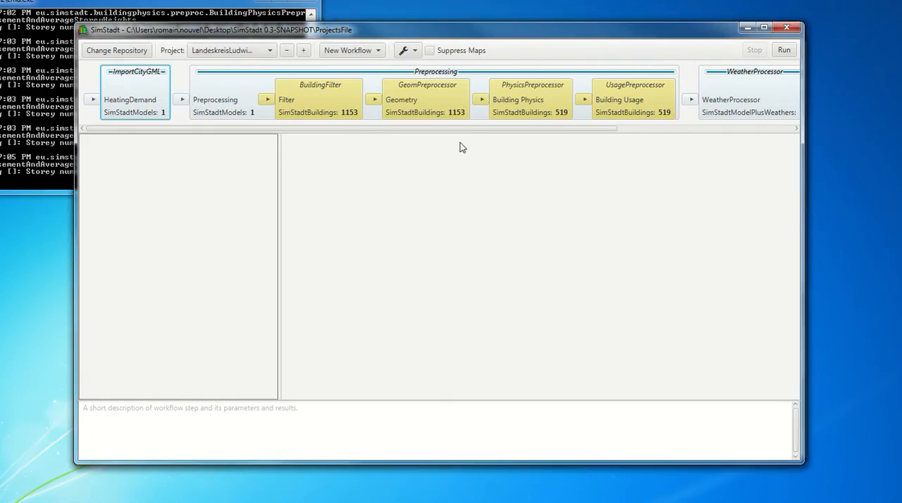
Step: Select MonthlyEnergyBalance and set the heating demand histogram bin width to 25
scroll(right, 3)
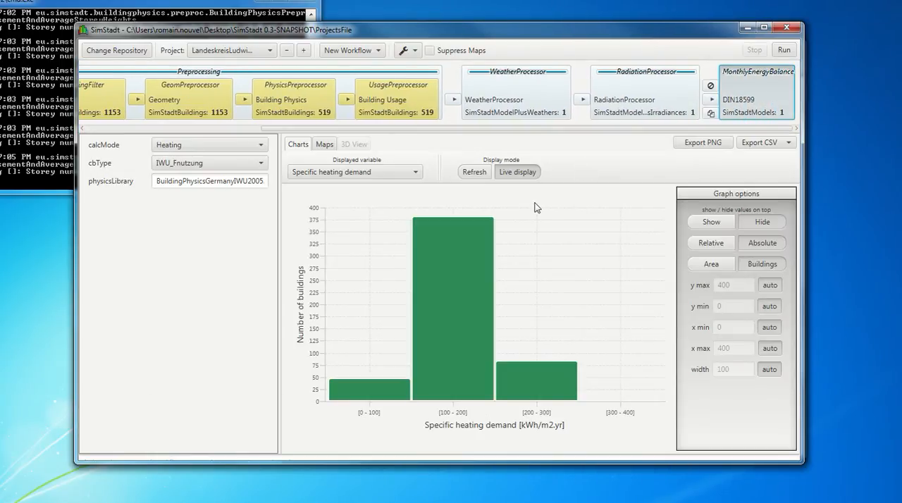
mouse_move(727, 63)
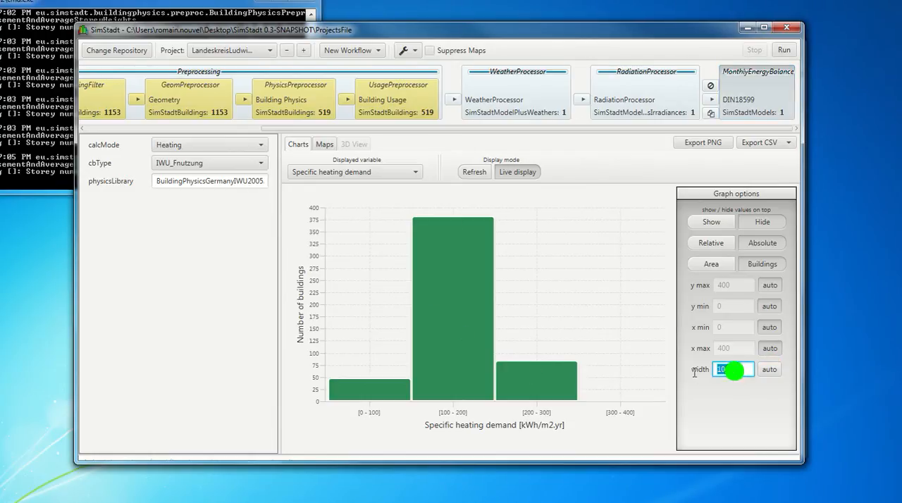
text(25)
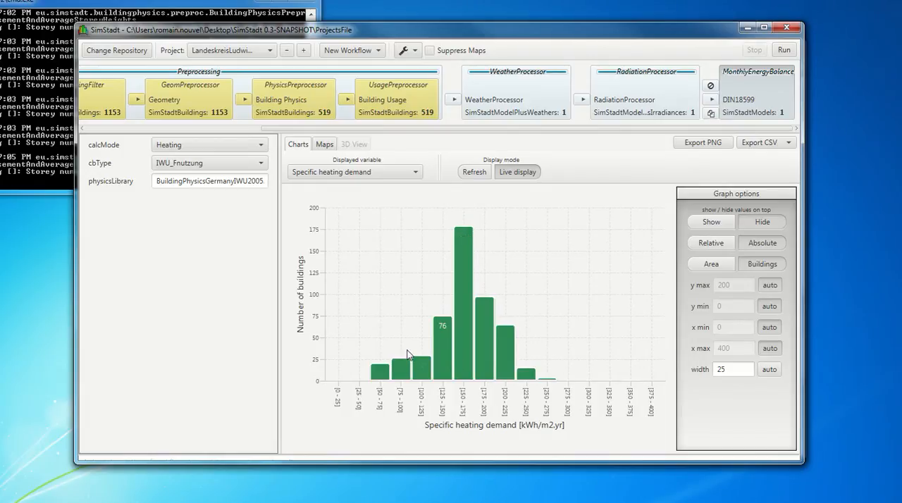
mouse_move(449, 368)
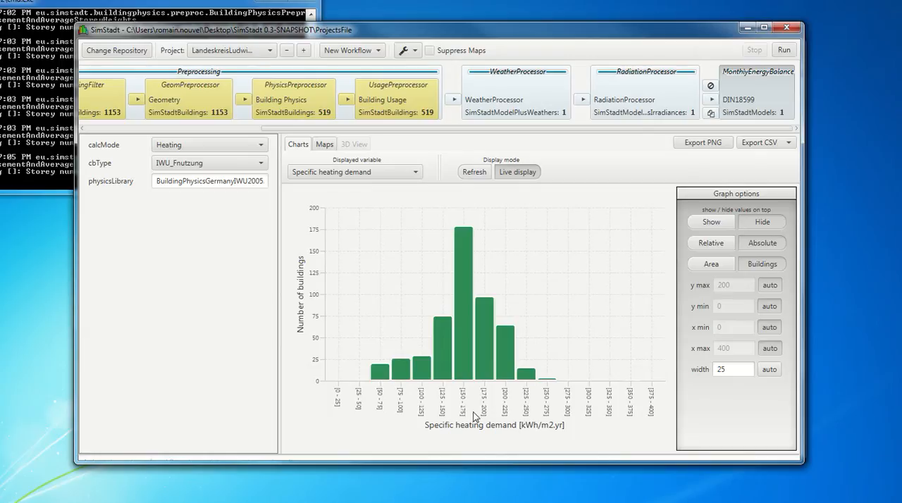
mouse_move(560, 430)
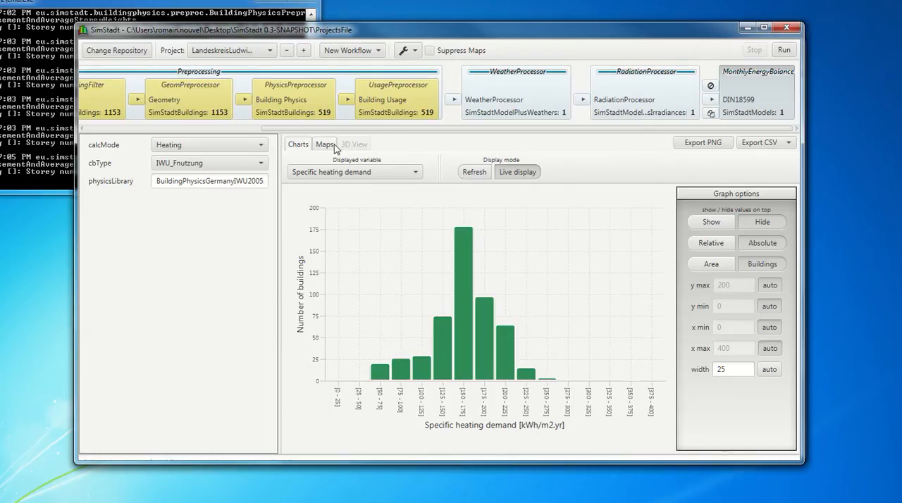
Step: Display heating demand on the Maps tab as an urban raster with 25.00 m cells
click(324, 144)
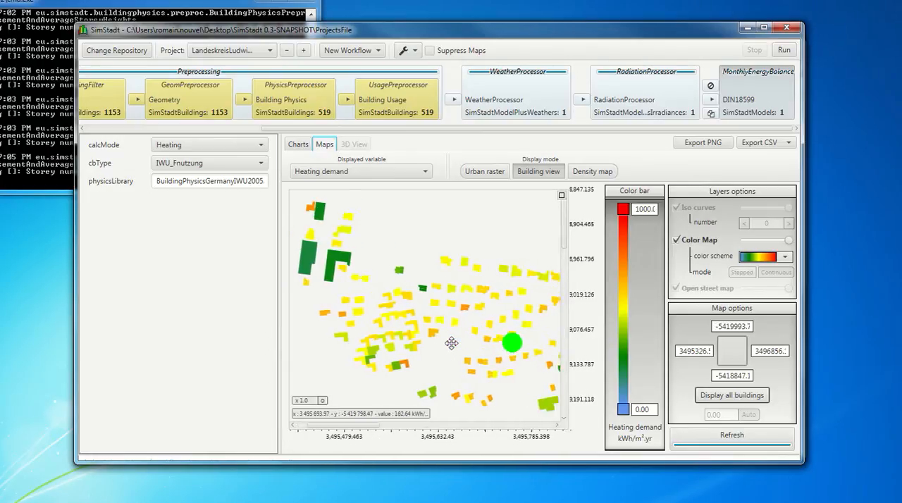
drag(451, 343, 524, 381)
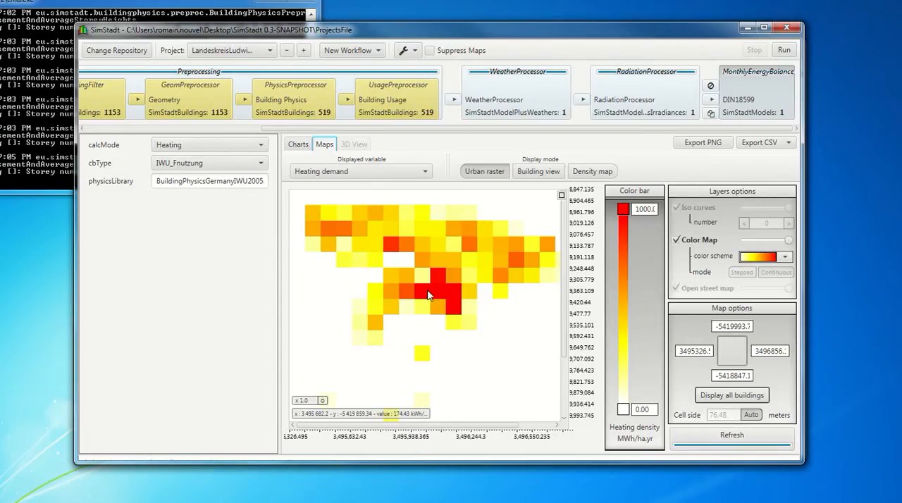
click(751, 414)
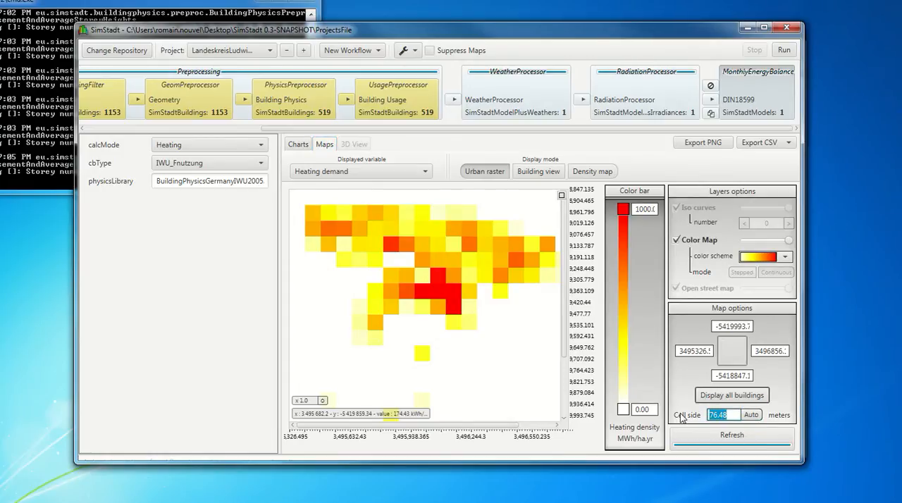
text(25.00)
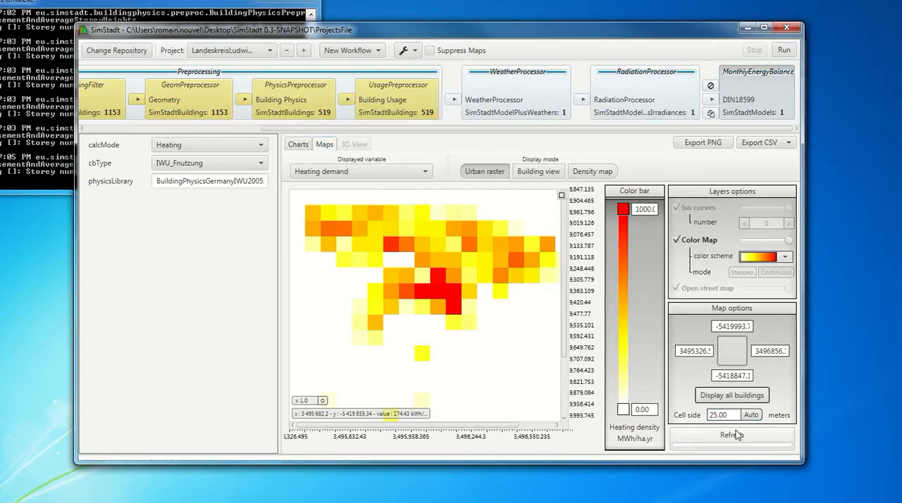
click(731, 435)
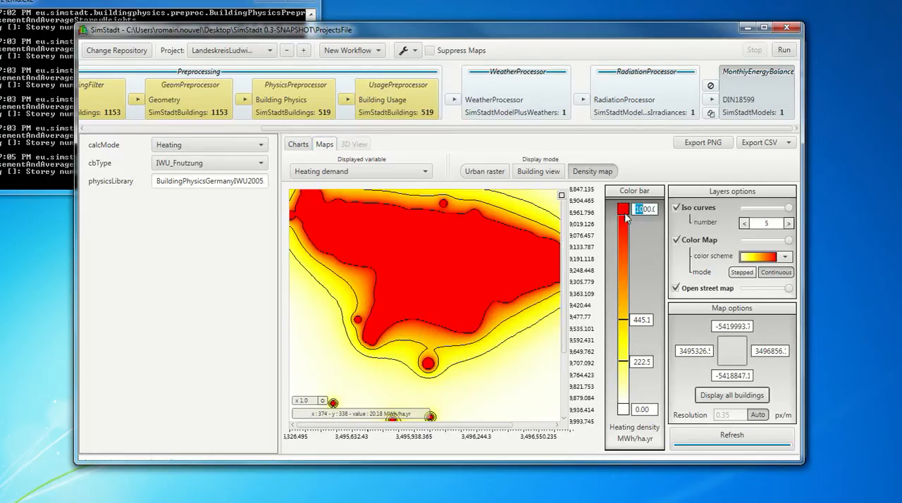
Step: Set the density map colour bar maximum to 2000.0 and refresh the map
text(2000.0)
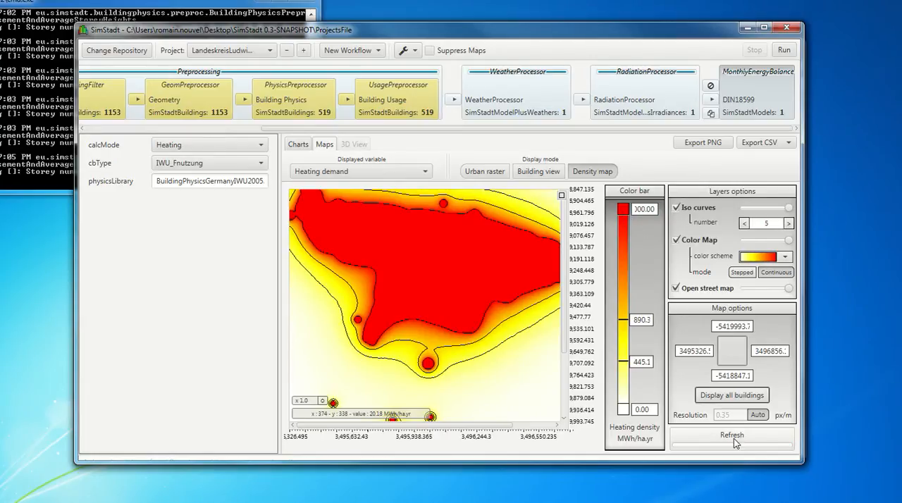
click(732, 435)
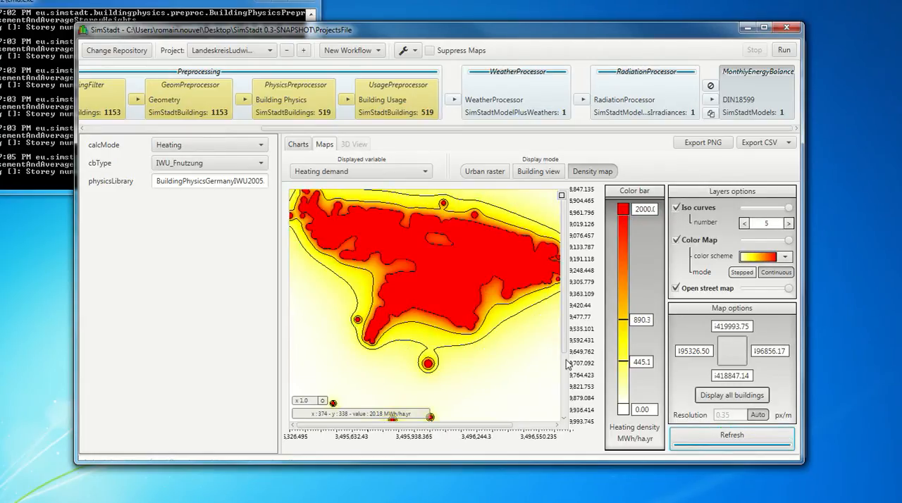
click(731, 435)
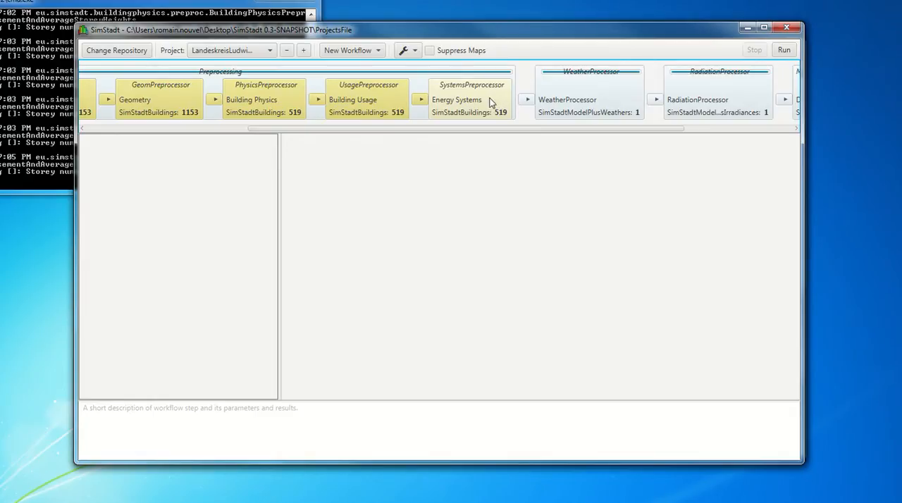
click(457, 99)
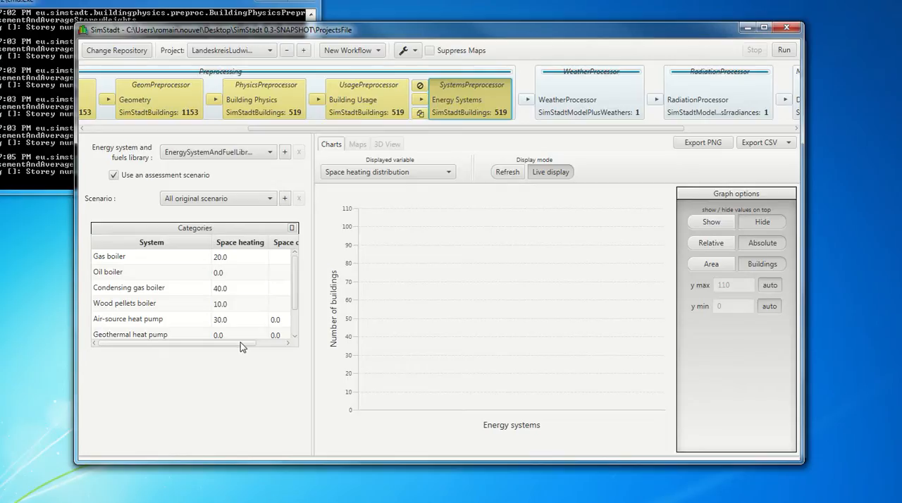
click(109, 256)
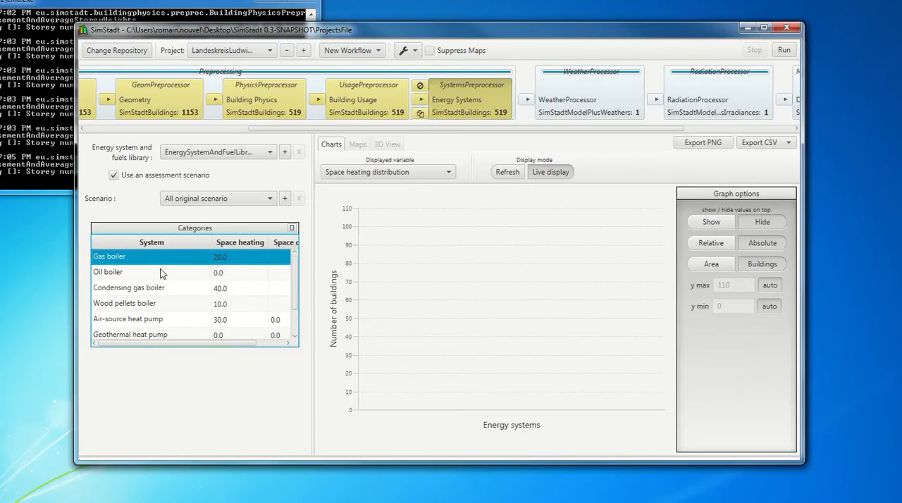
scroll(down, 3)
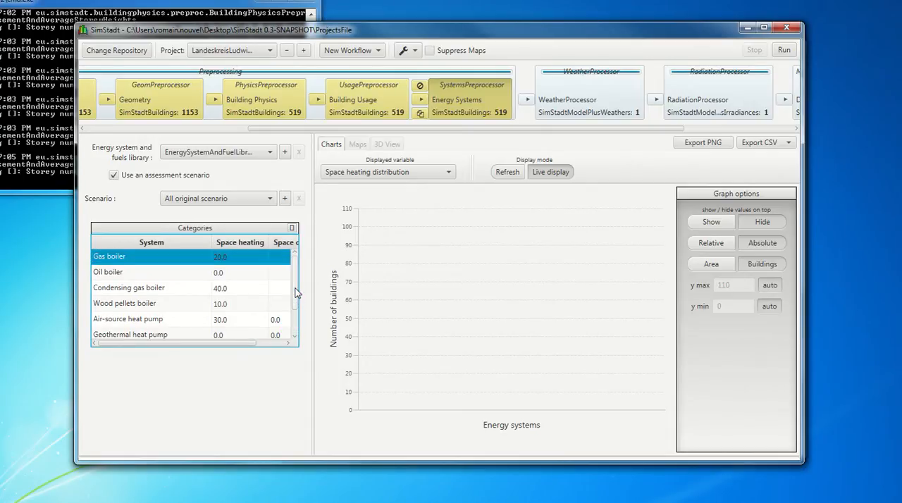
mouse_move(551, 147)
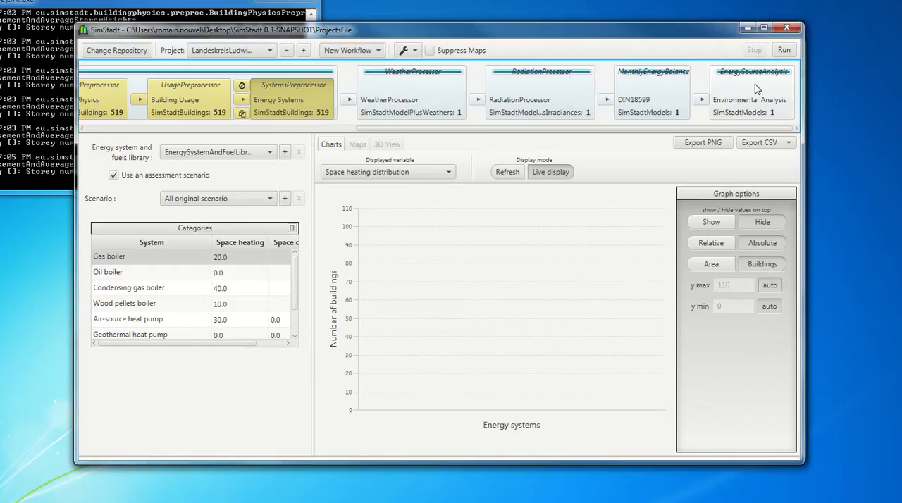
Step: Switch the workflow selector to the RefurbishScenario workflow
click(752, 91)
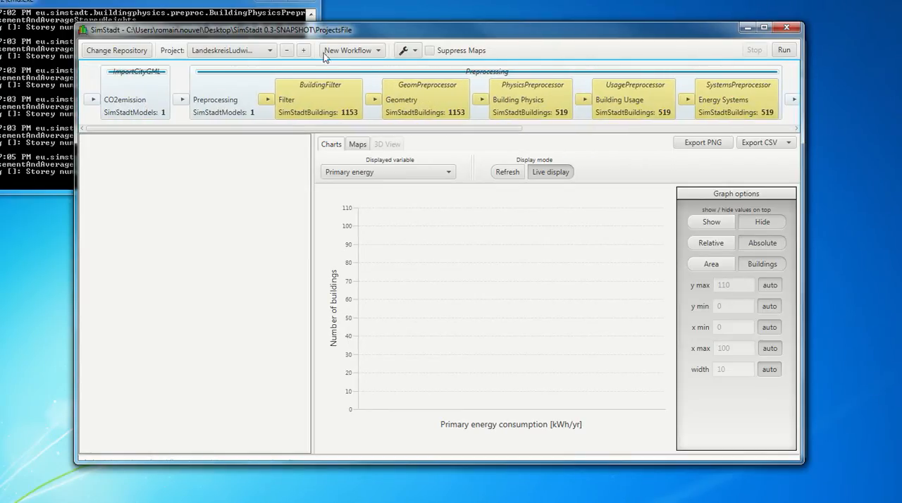
click(351, 50)
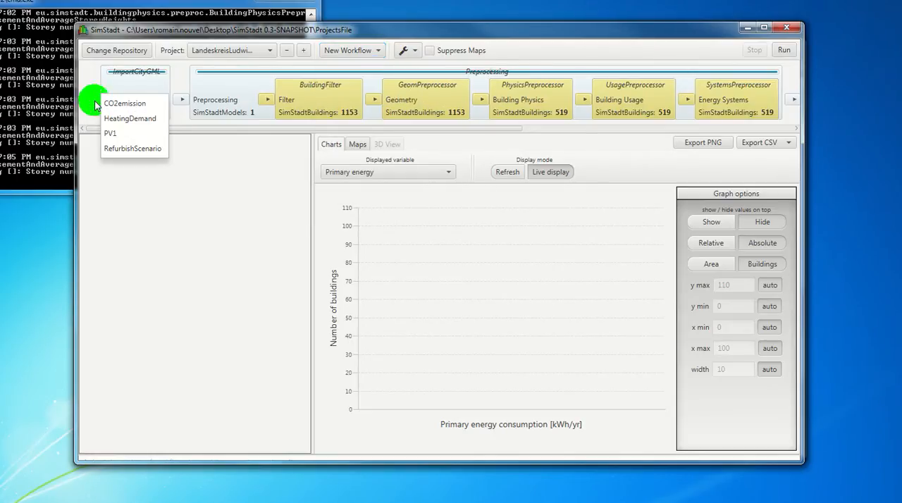
click(134, 148)
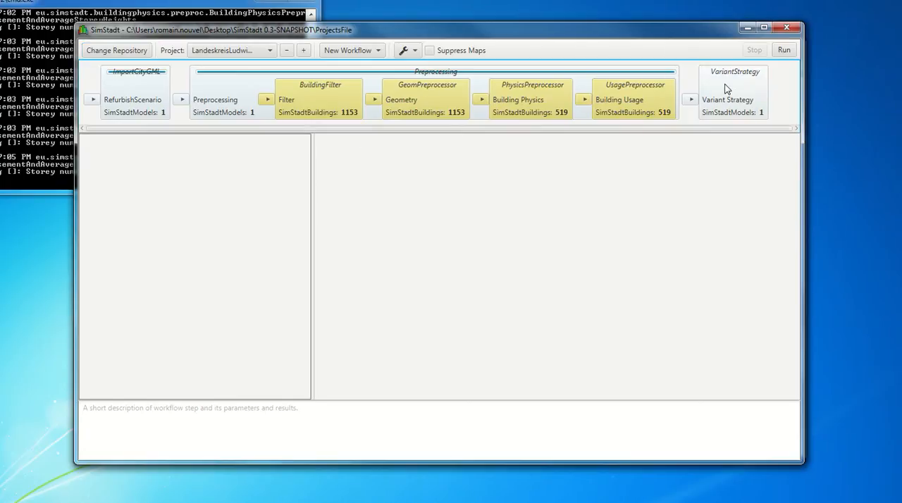
Step: Add a Refurb1 strategy scenario to the VariantStrategy step, planned by yearly rate
click(732, 99)
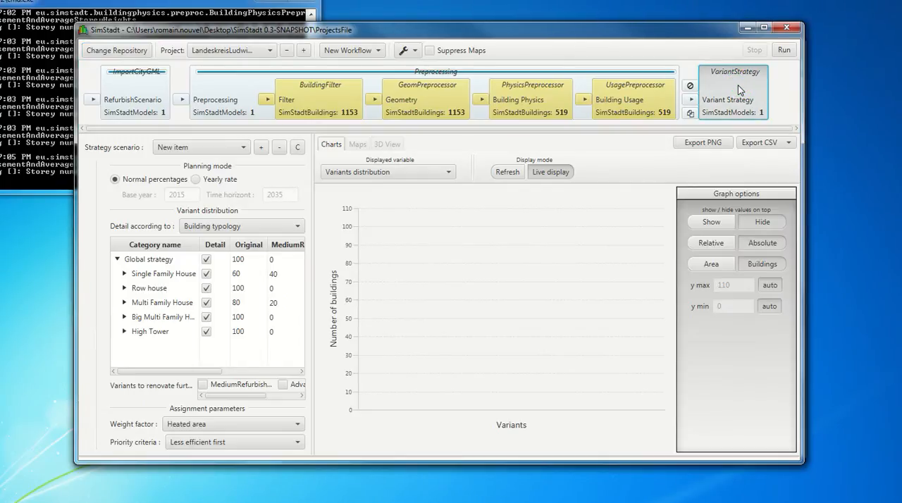
mouse_move(148, 188)
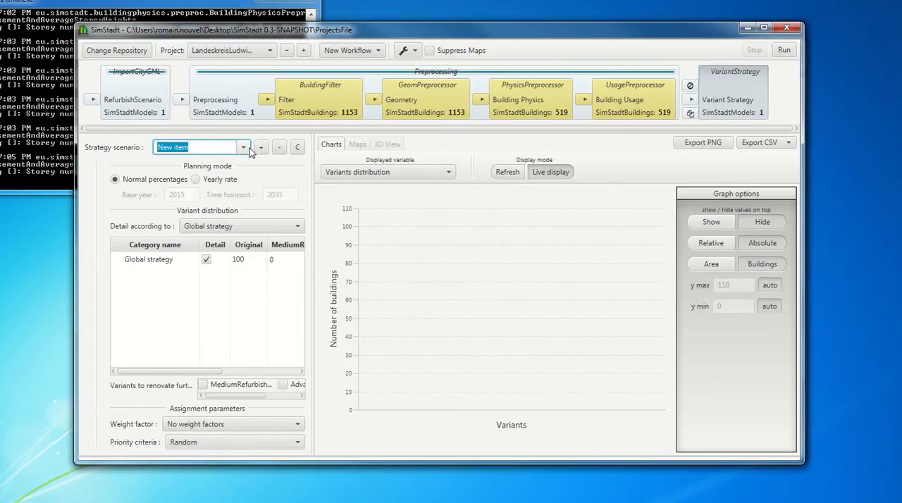
text(Refurb1)
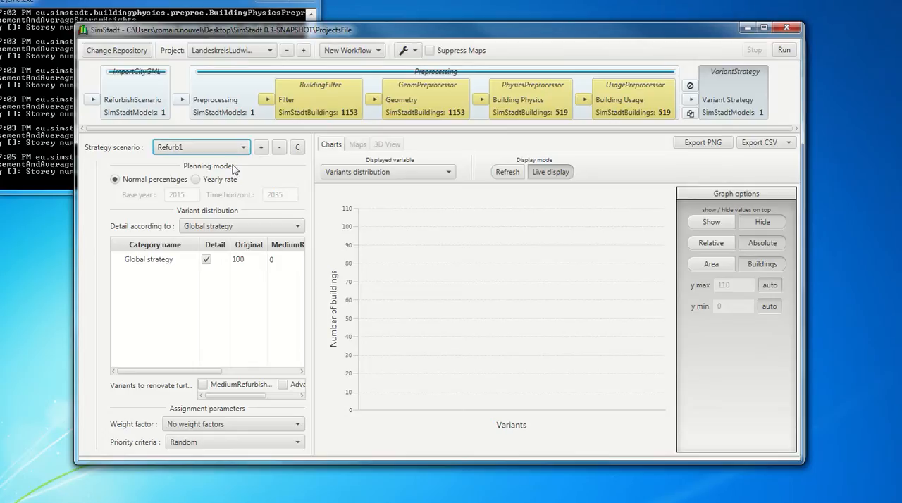
click(195, 179)
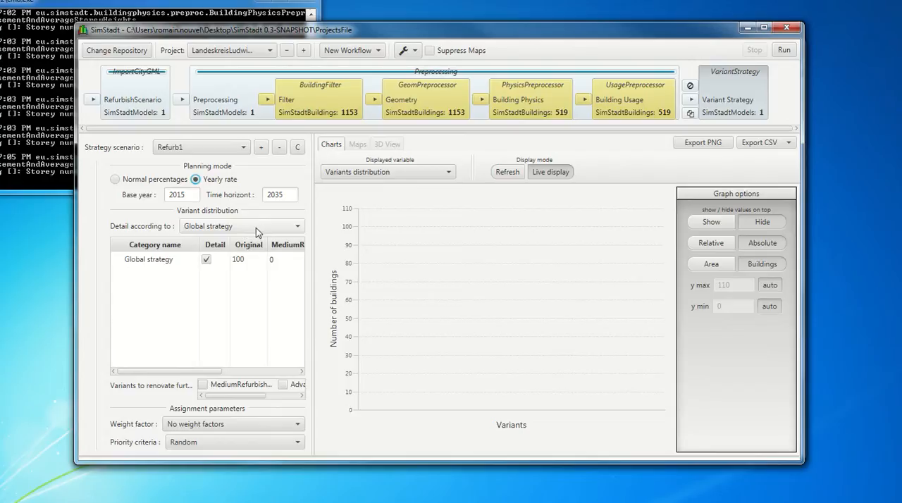
Step: Detail by building typology, giving Multi Family House a MediumRefurbishment rate of 3 with Detail ticked
click(242, 225)
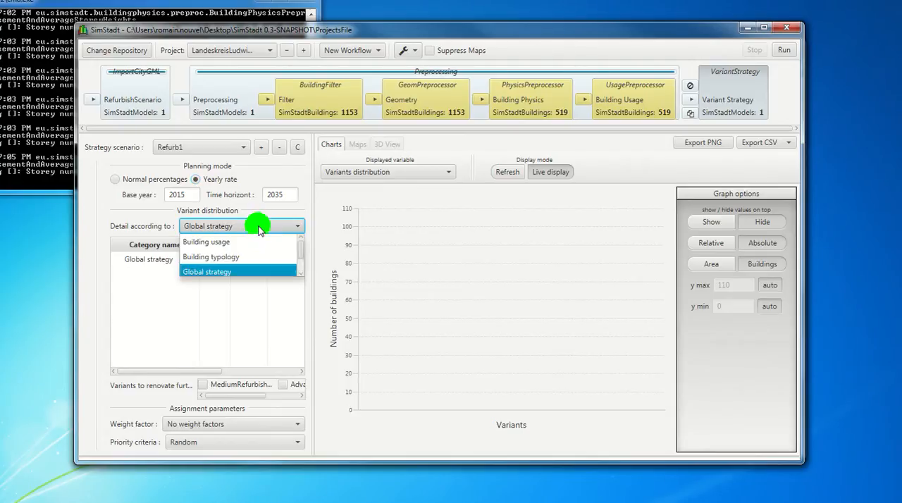
mouse_move(236, 256)
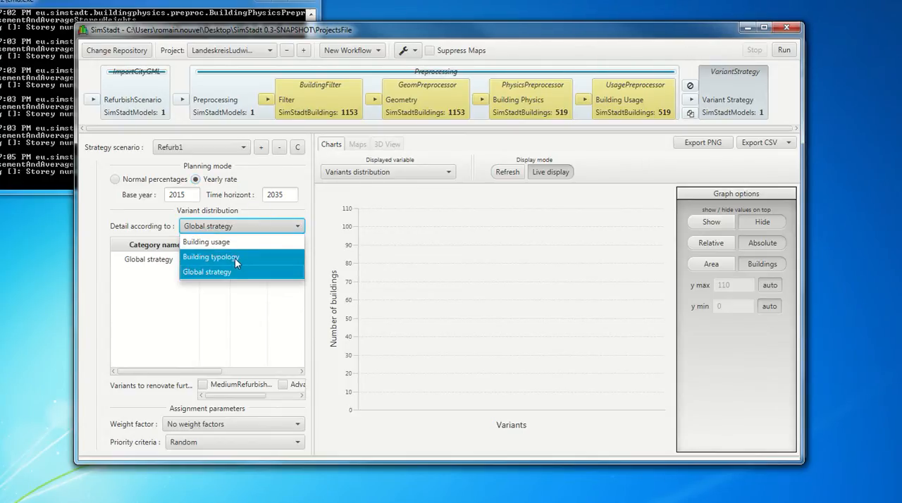
click(211, 256)
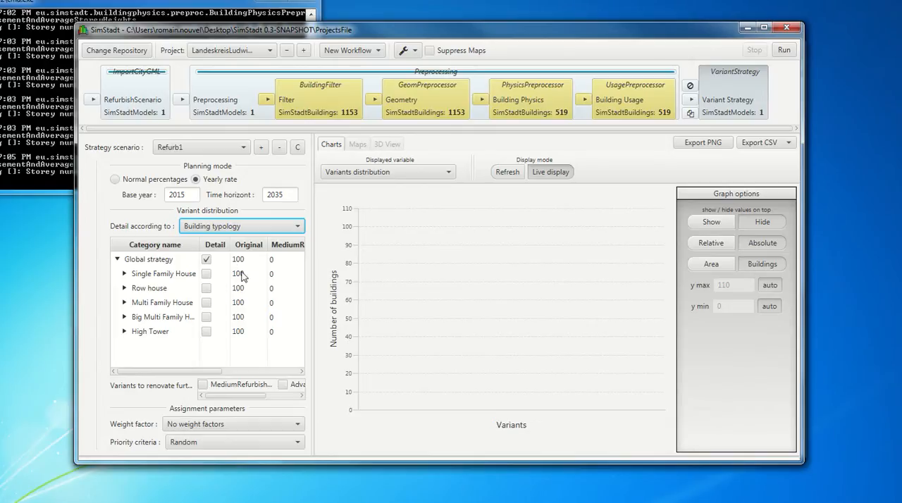
click(162, 302)
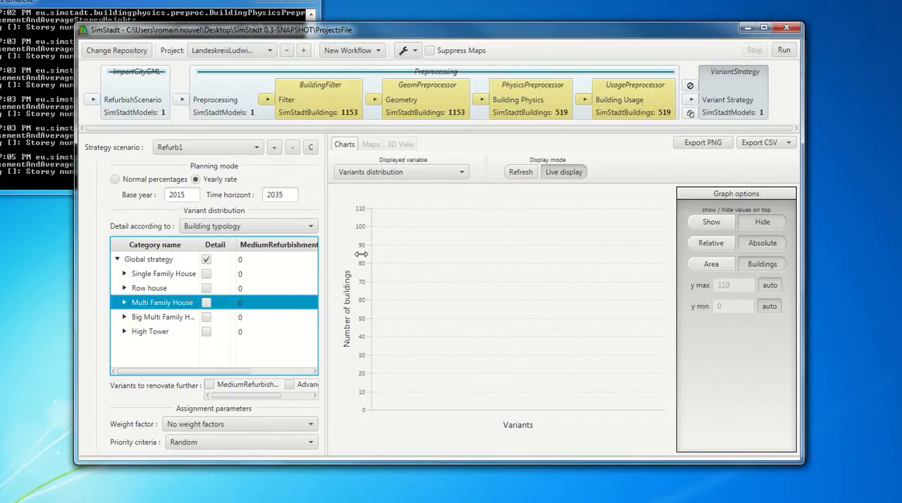
click(241, 302)
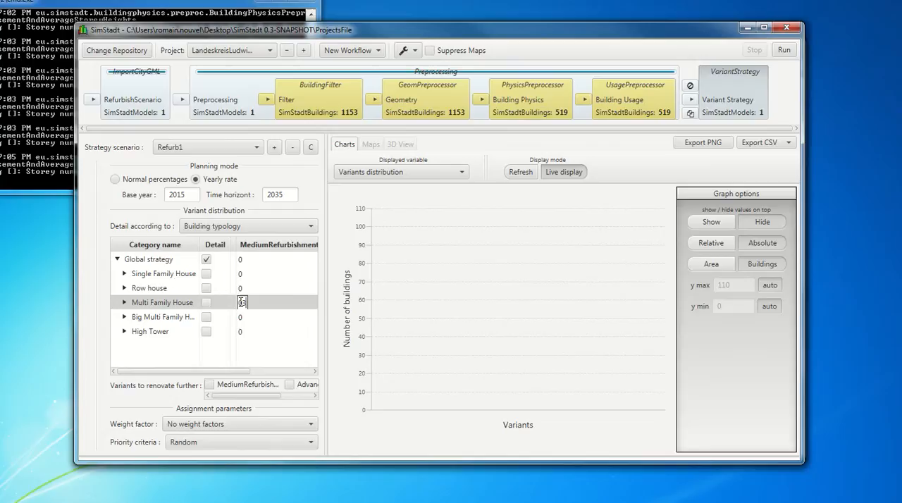
click(162, 302)
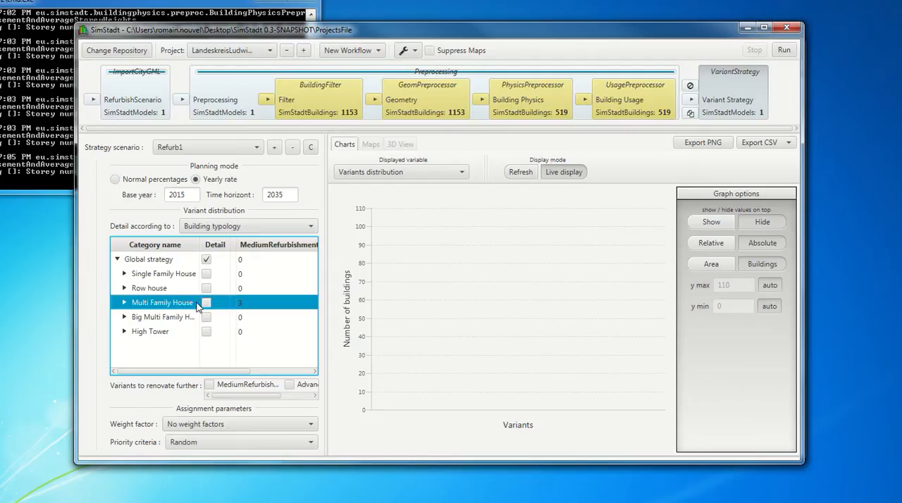
click(206, 303)
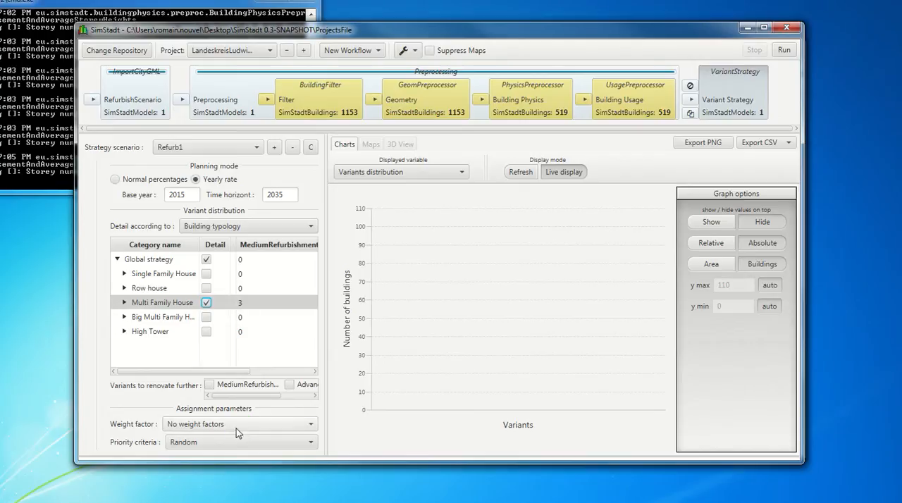
Step: Set the weight factor to Heated area and open the priority criteria choices
click(240, 424)
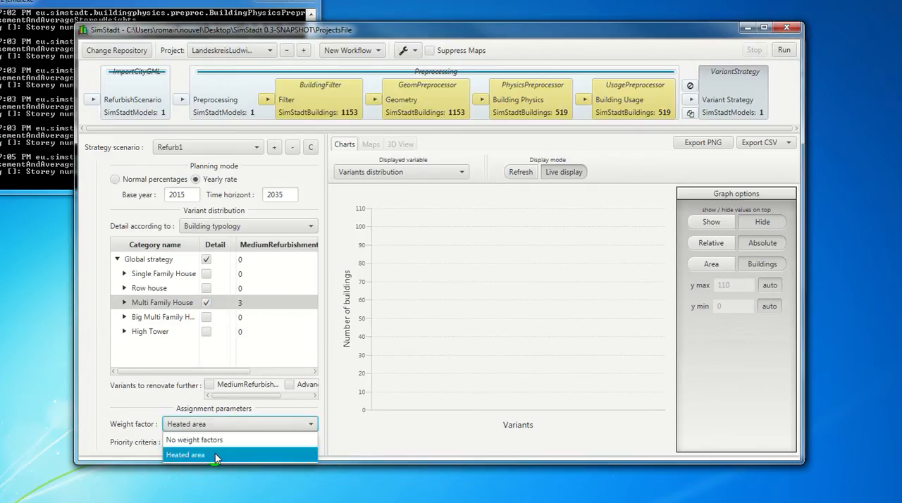
click(185, 454)
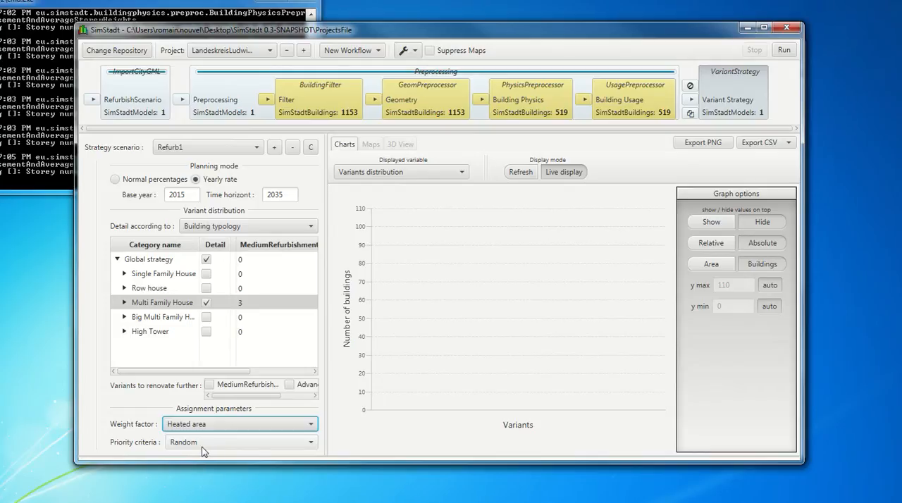
click(240, 441)
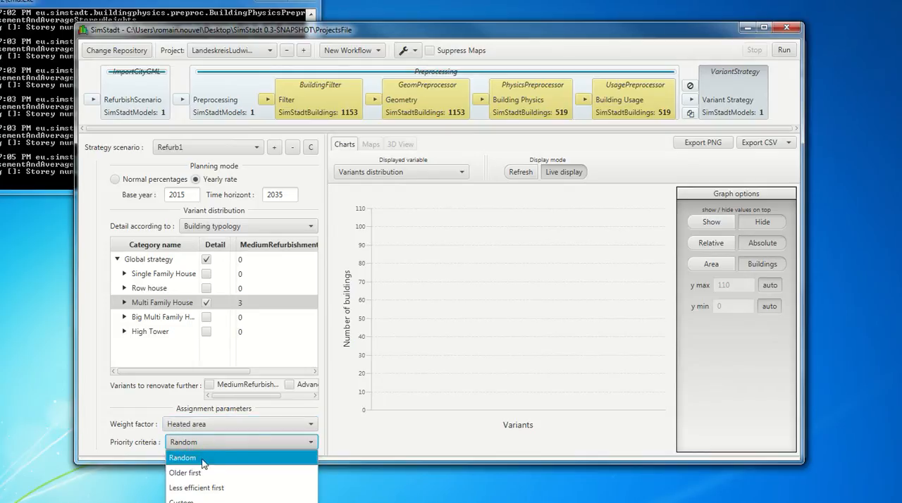
mouse_move(207, 473)
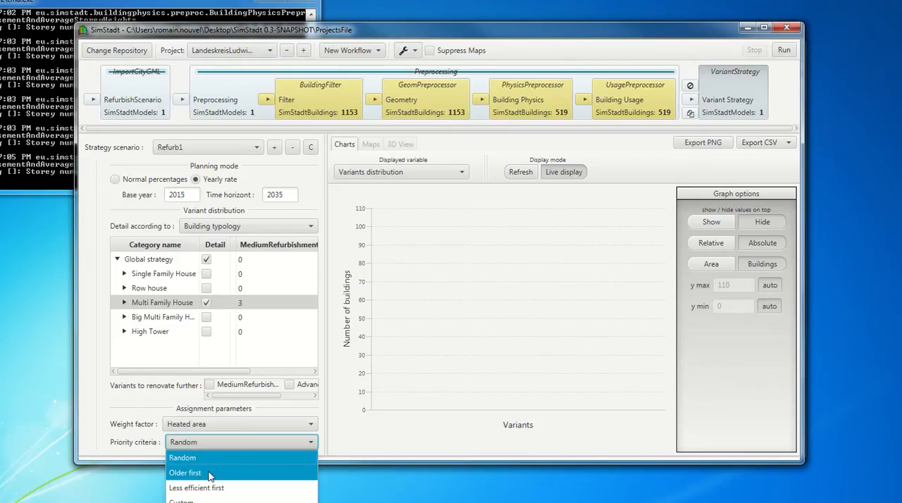
mouse_move(233, 488)
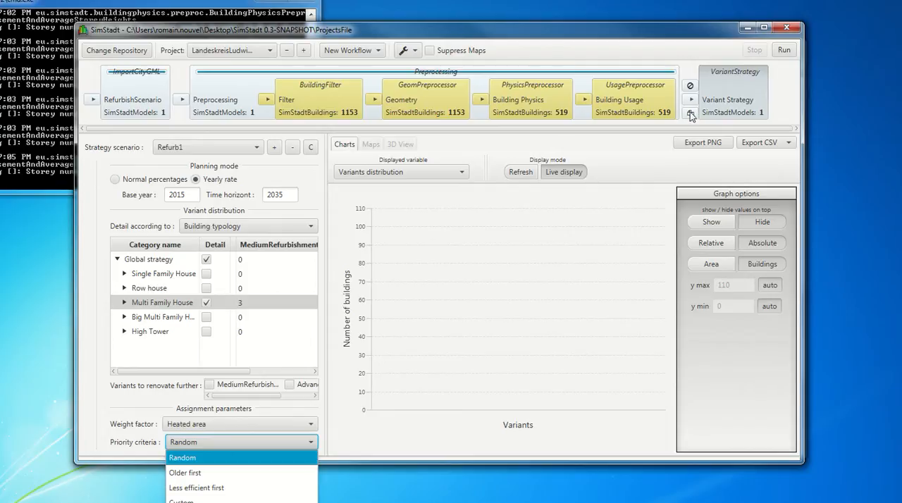
mouse_move(589, 131)
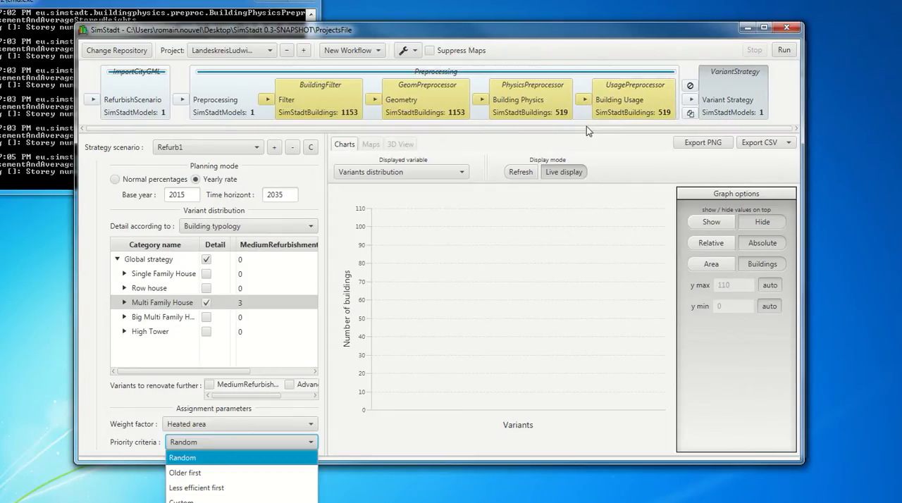
Step: View the PhysicsPreprocessor step, launch LibraryEditor and import German Building Typology
click(531, 99)
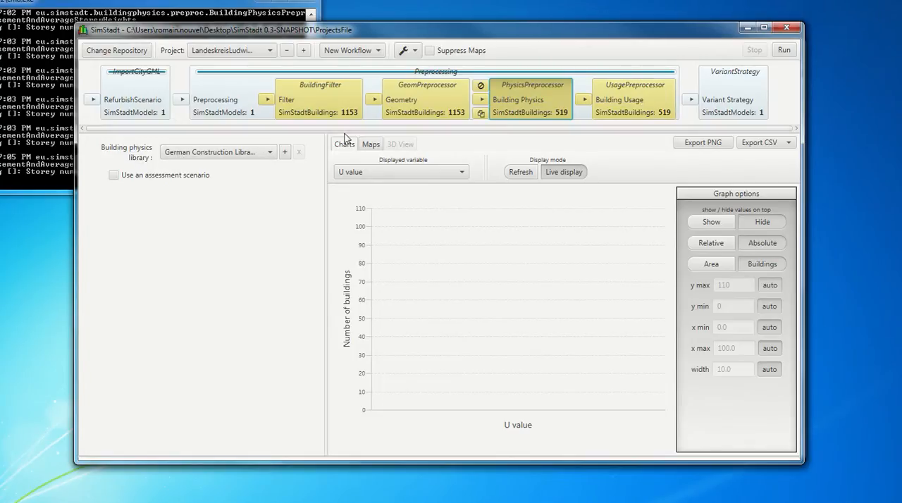
mouse_move(883, 60)
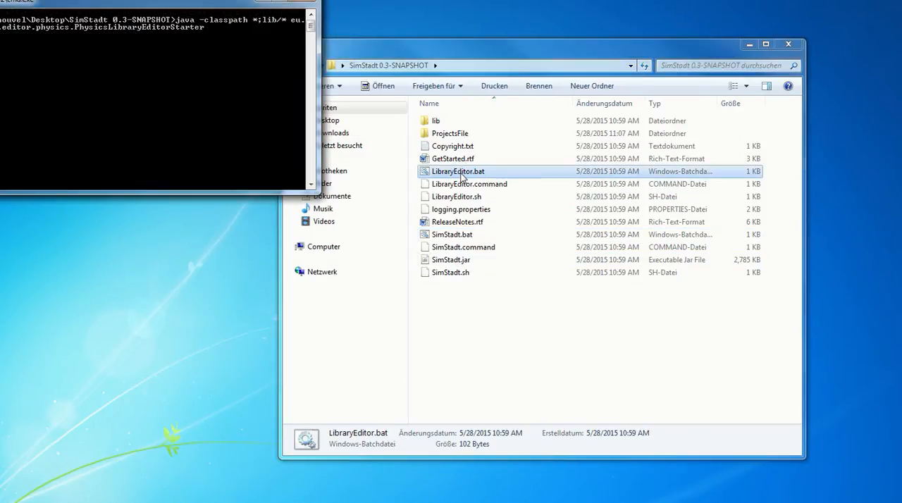
double_click(458, 171)
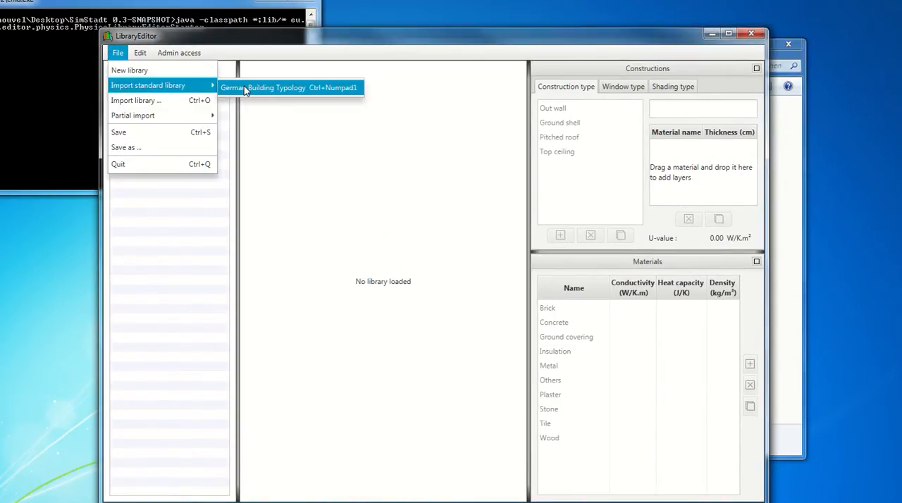
click(276, 87)
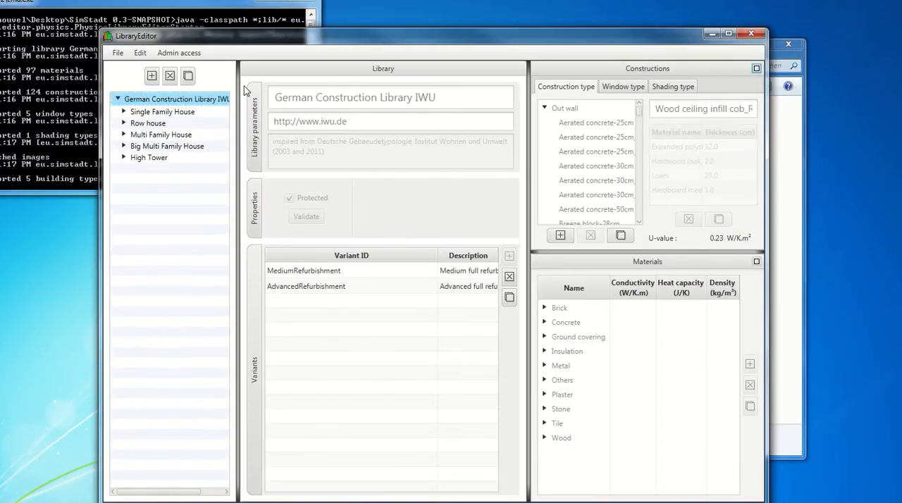
mouse_move(190, 117)
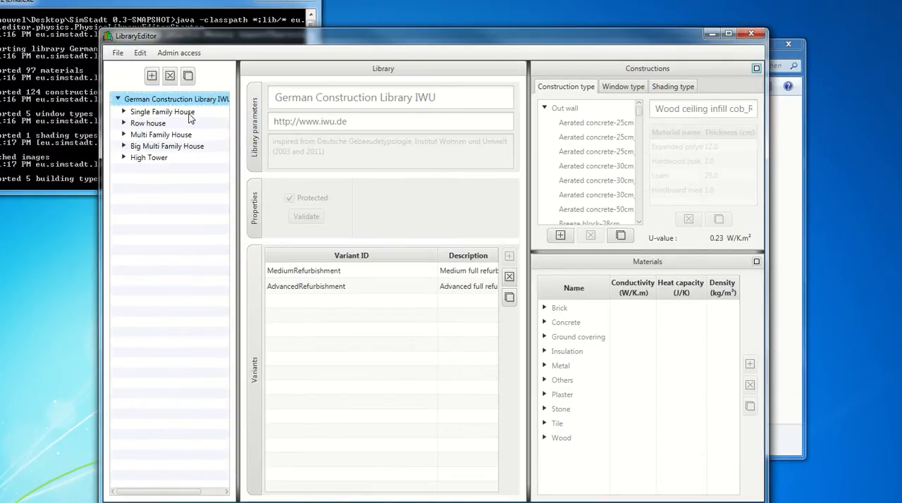
Step: Expand Single Family House and select its 1860 - 1918 period
click(162, 111)
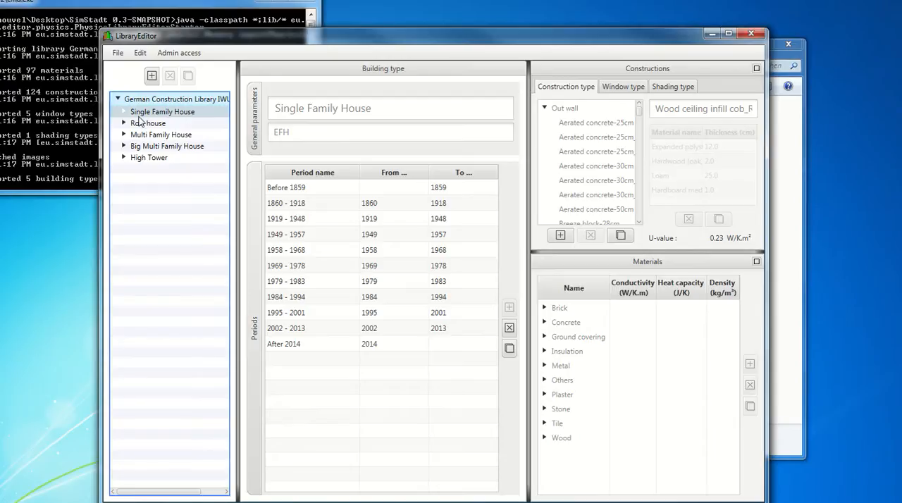
mouse_move(126, 116)
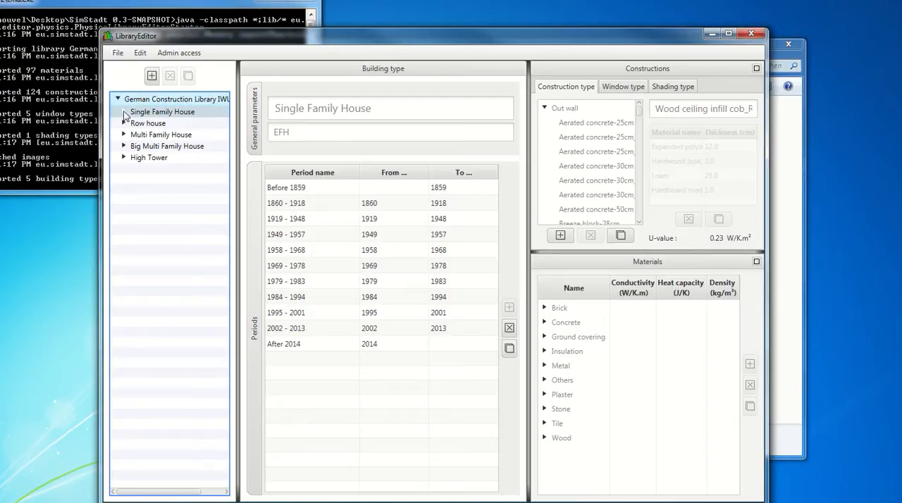
click(124, 111)
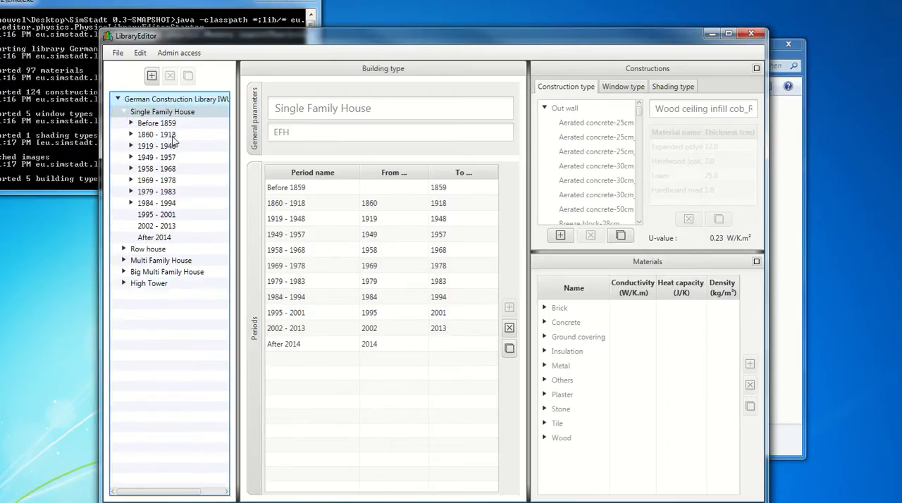
click(156, 134)
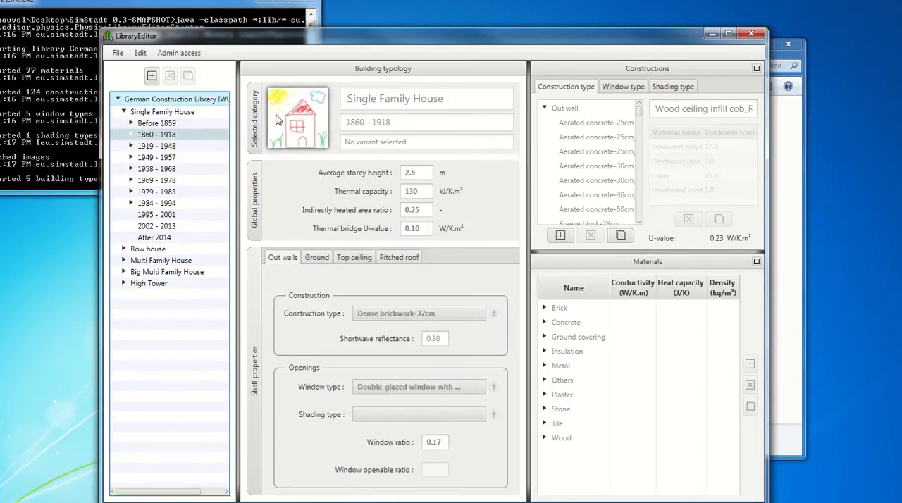
mouse_move(266, 206)
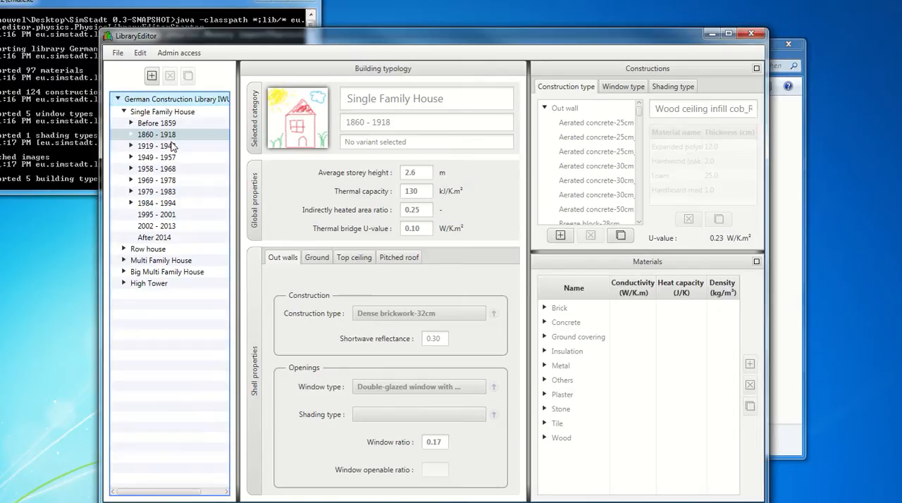
mouse_move(400, 219)
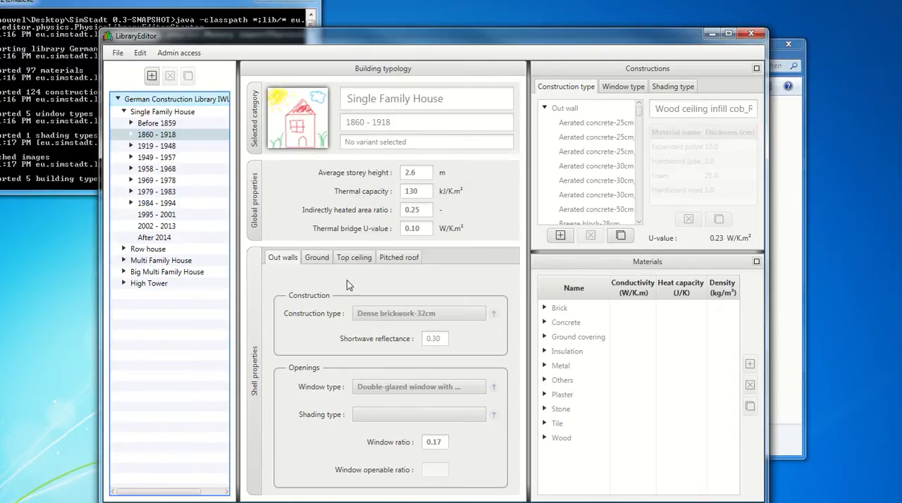
mouse_move(398, 215)
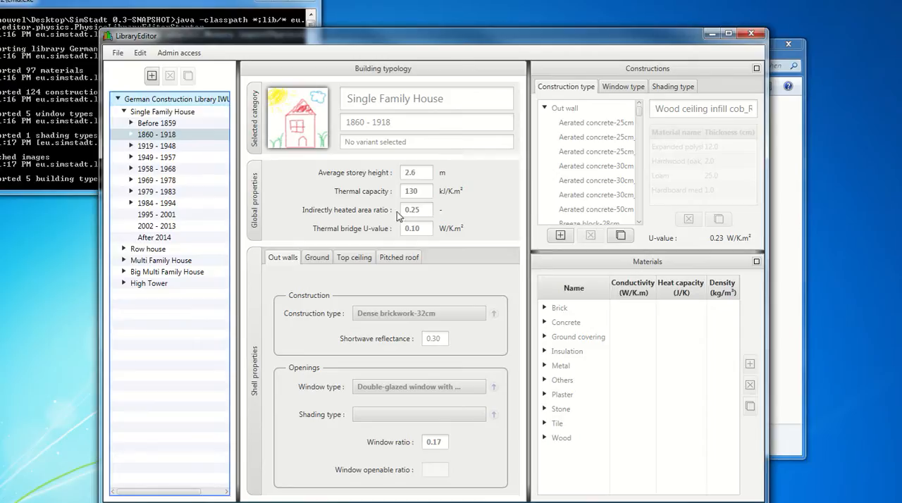
mouse_move(305, 451)
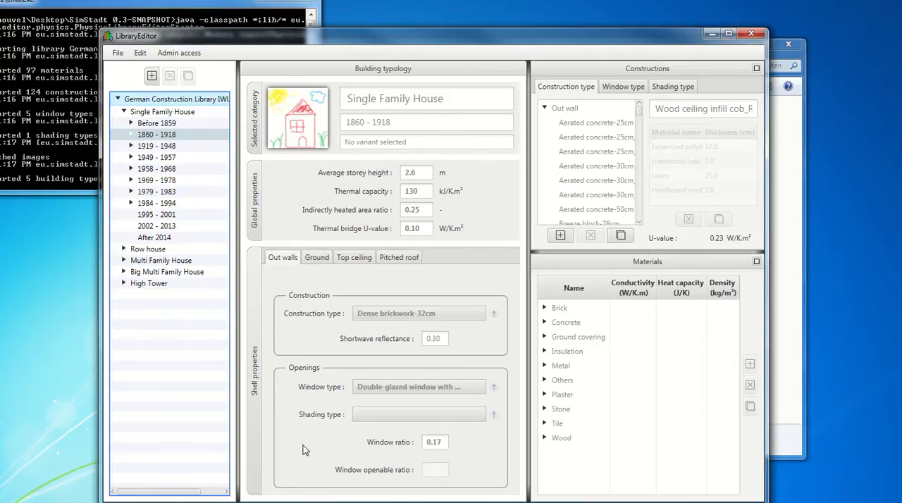
Step: View the Ground and Top ceiling shell constructions of the 1860 - 1918 house
click(316, 258)
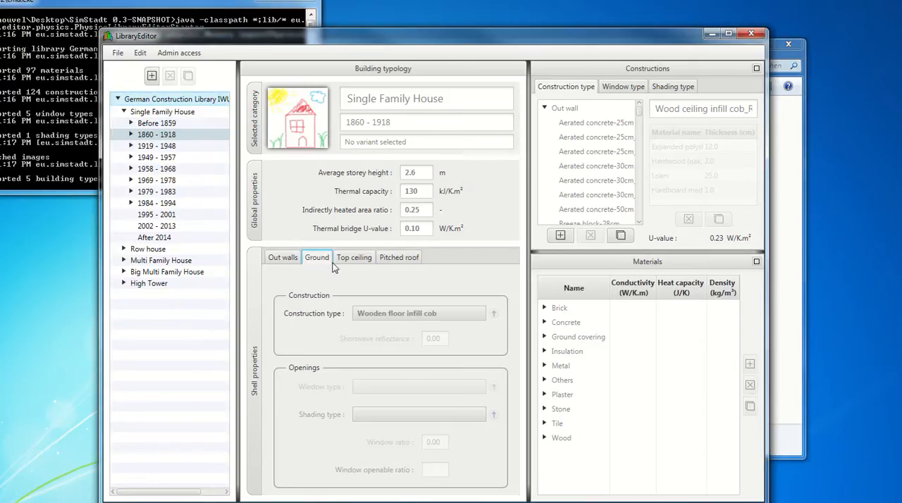
click(353, 257)
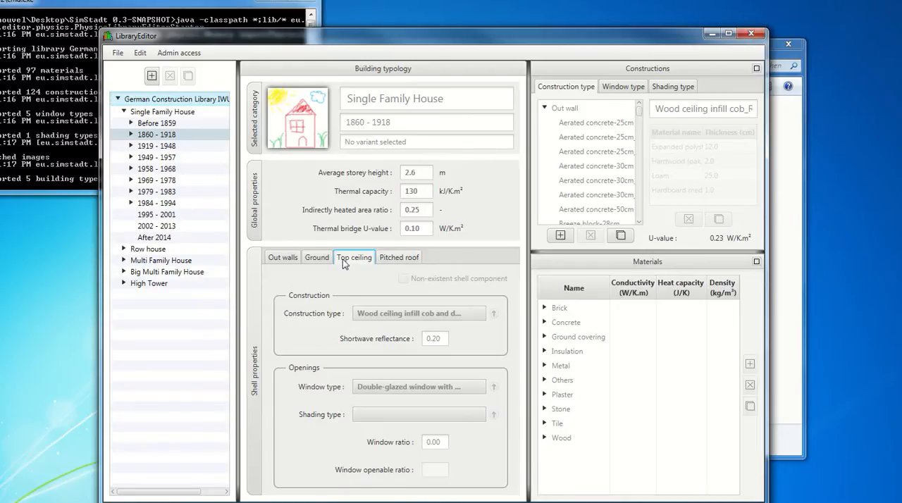
mouse_move(611, 214)
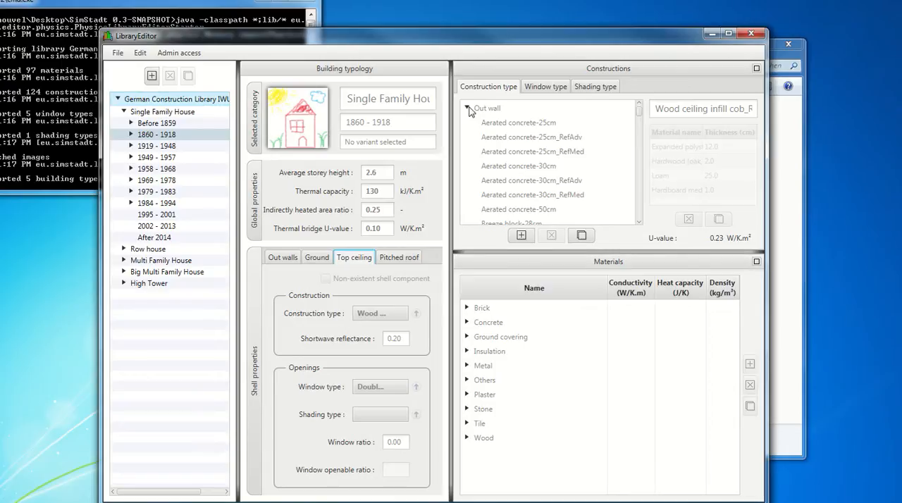
Step: Enable library editing and select the Aerated concrete-25cm out wall construction
click(466, 108)
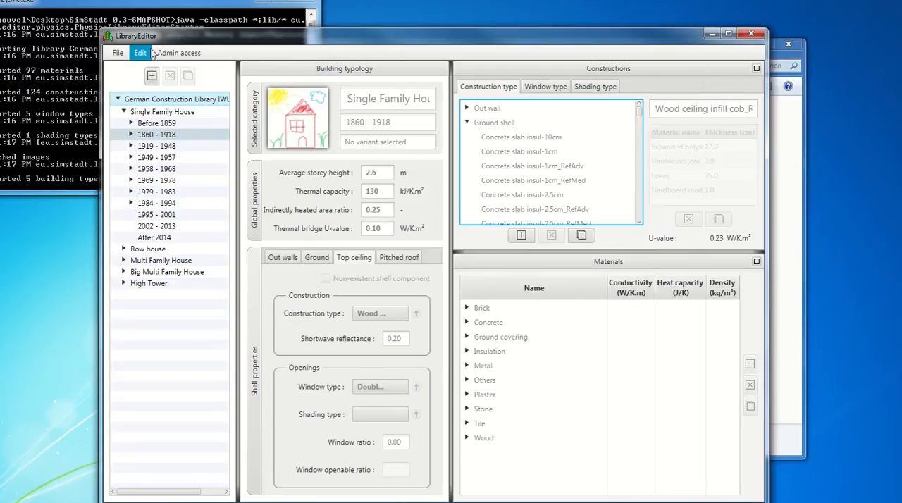
click(178, 52)
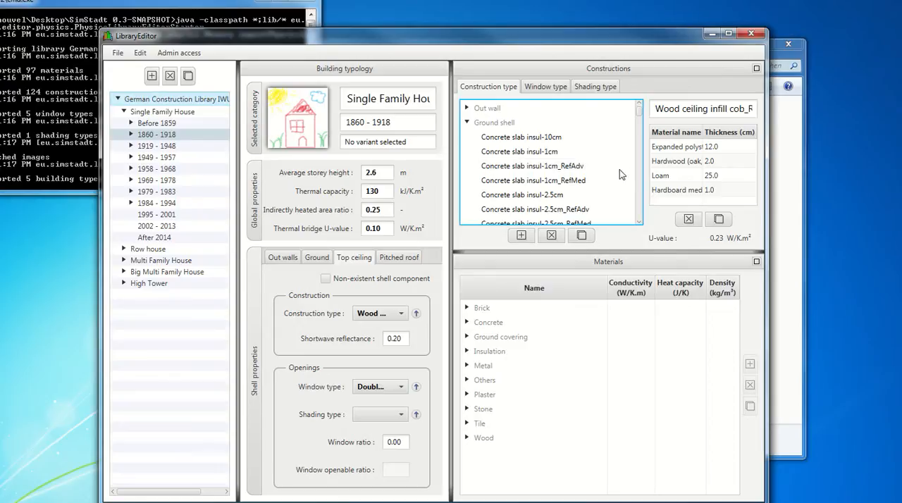
click(531, 166)
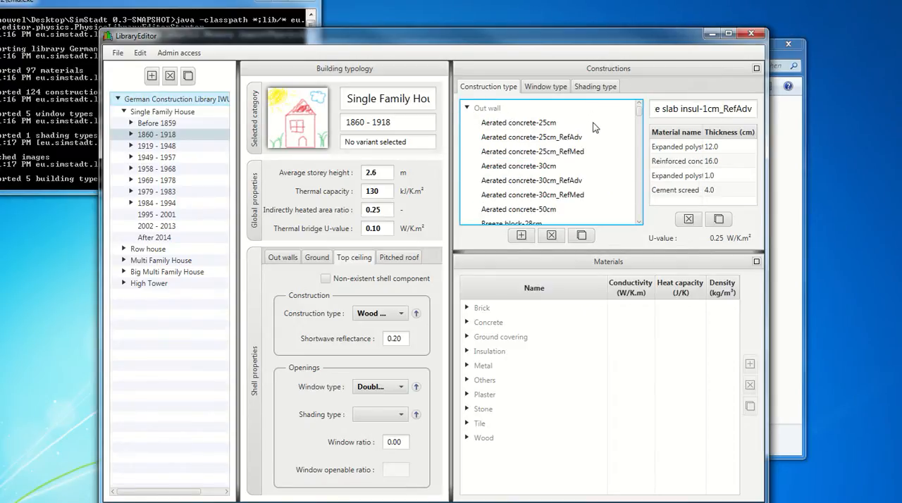
click(517, 122)
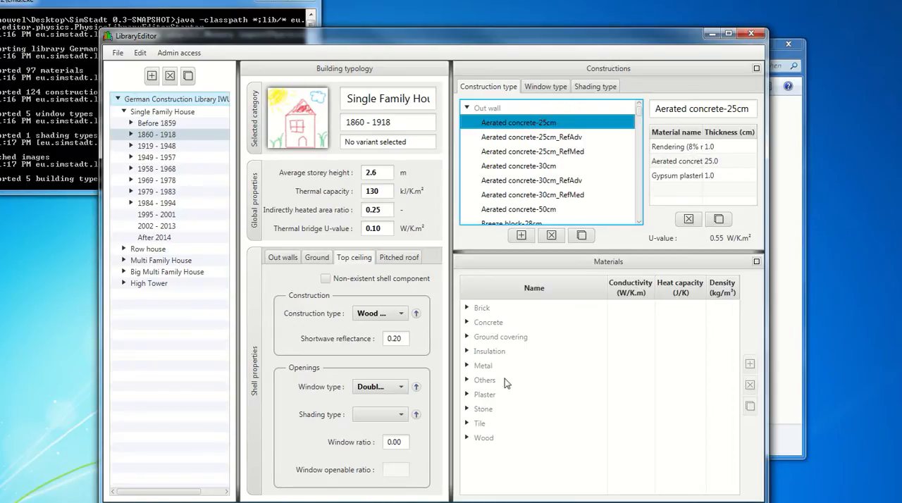
Step: Add a 20 cm Polyurethane (PUR) layer from Insulation, then expand the 1860 - 1918 period
click(489, 350)
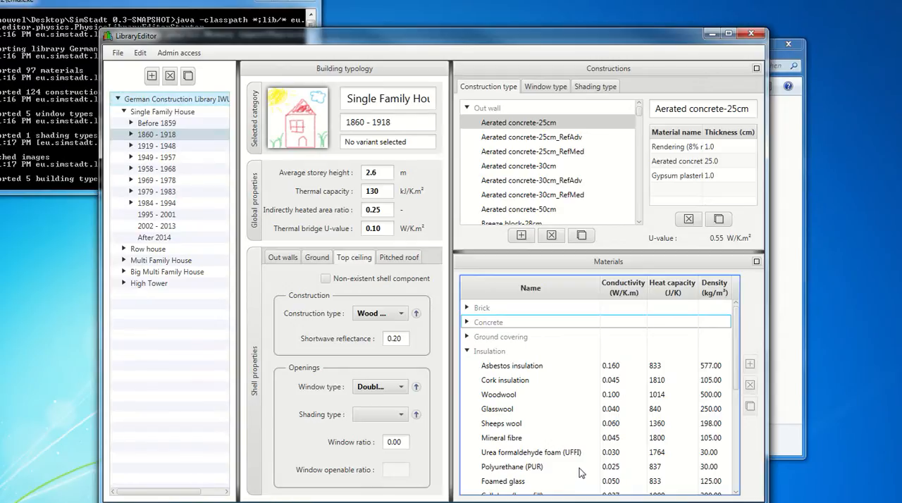
click(511, 466)
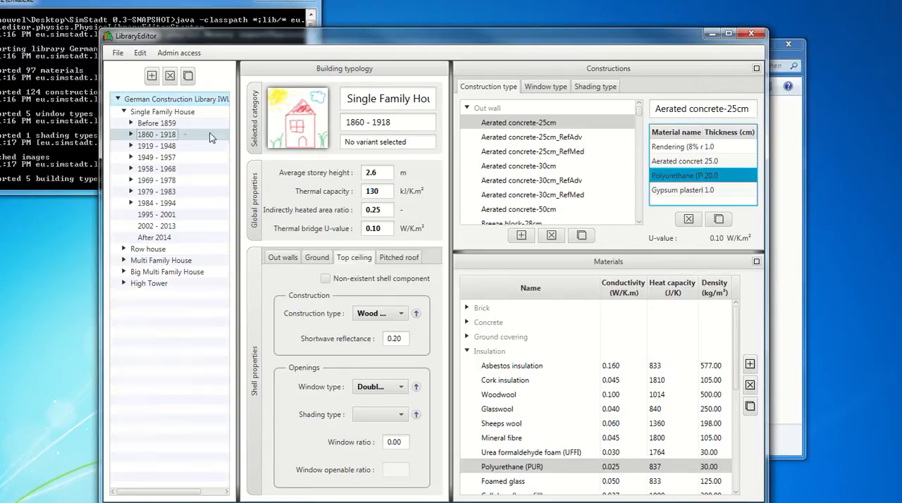
click(130, 134)
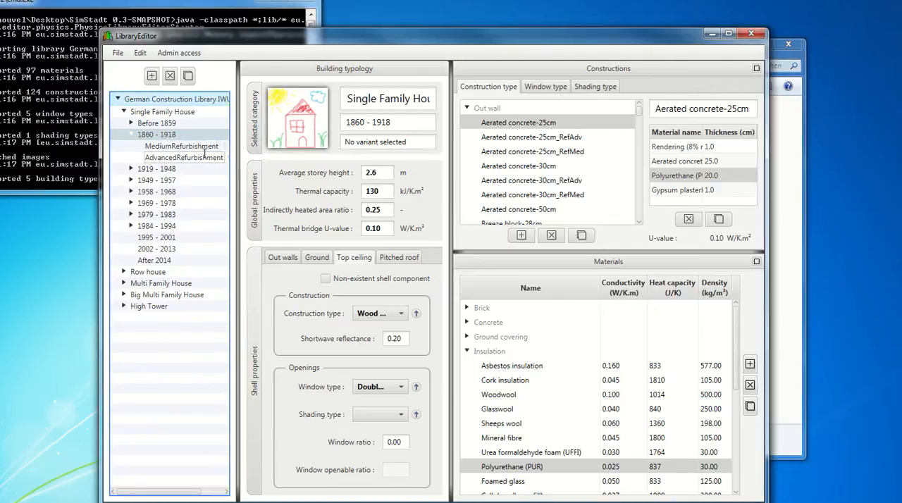
Step: Add a variant named CustomizedRef under 1860–1918, then close LibraryEditor, confirming with Schließen
right_click(157, 134)
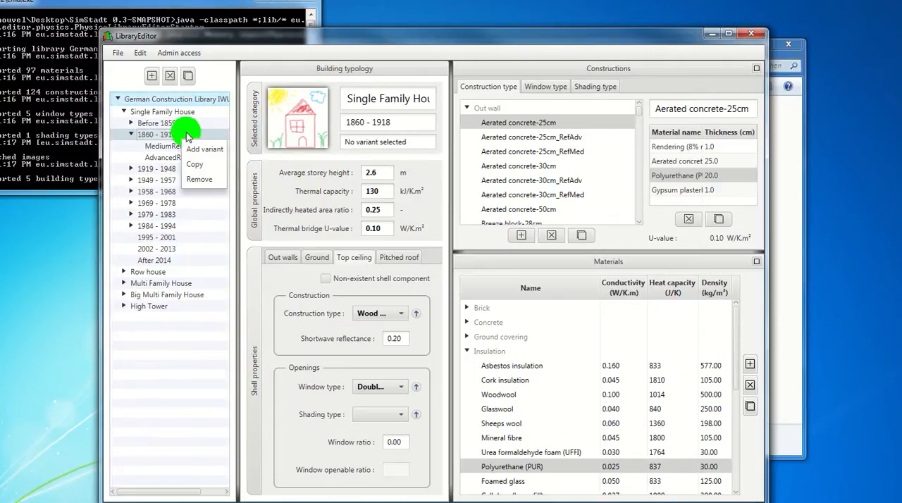
click(205, 149)
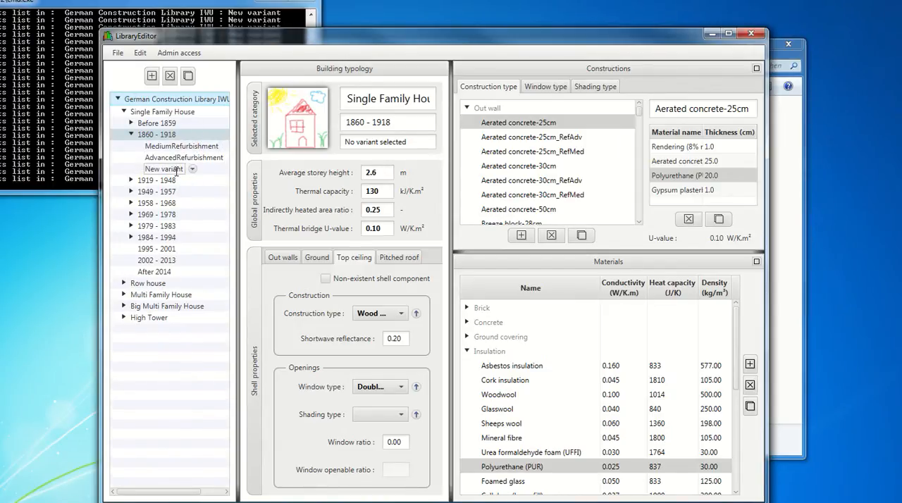
double_click(163, 168)
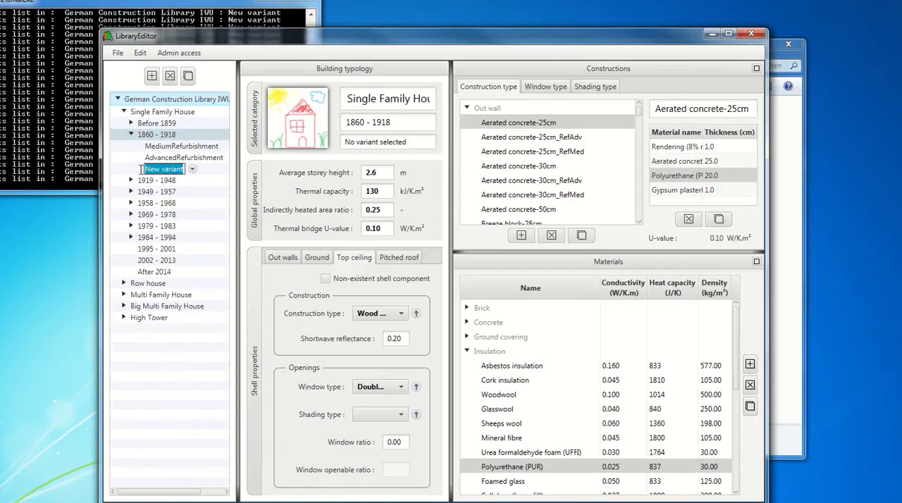
text(Custom)
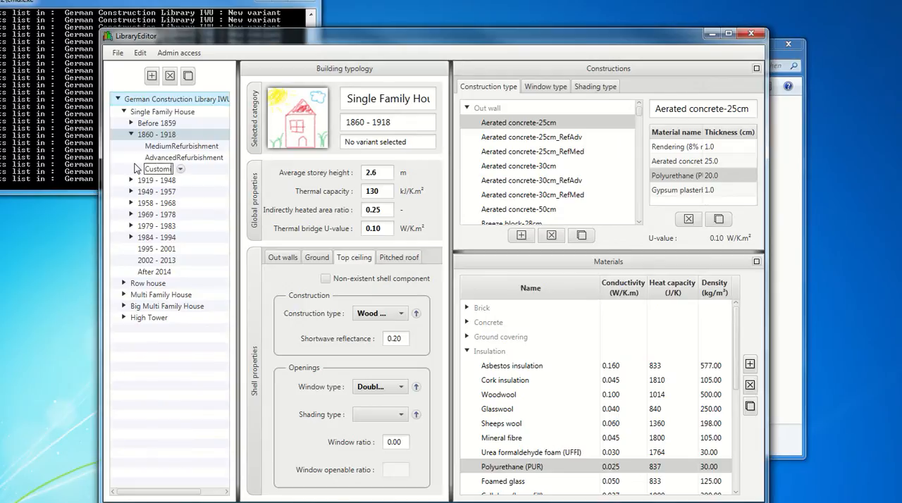
text(CustomizedRef)
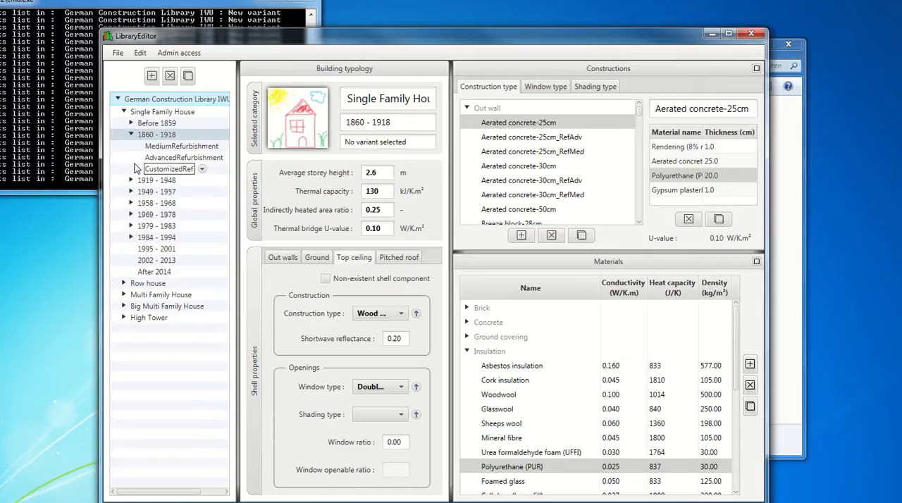
click(751, 34)
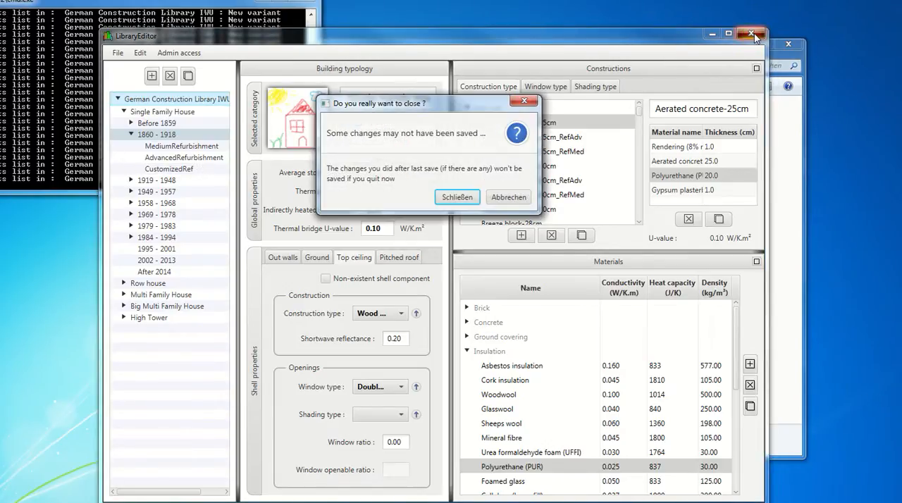
click(456, 196)
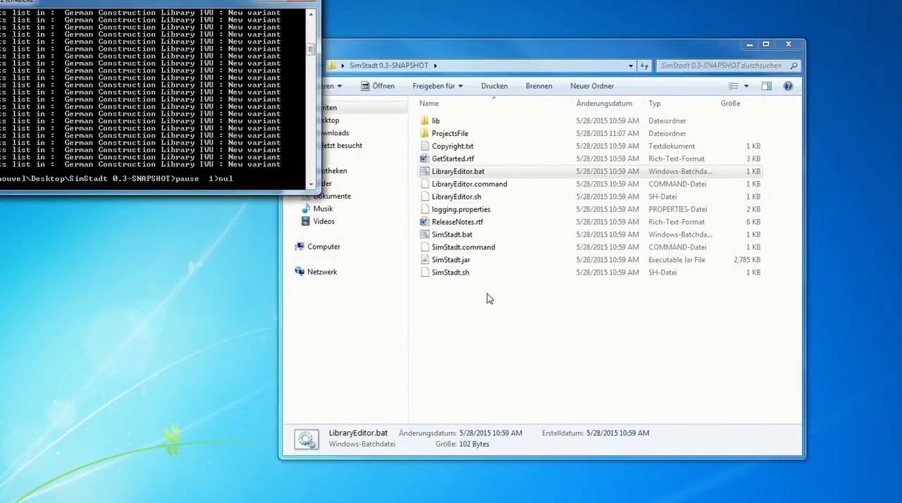